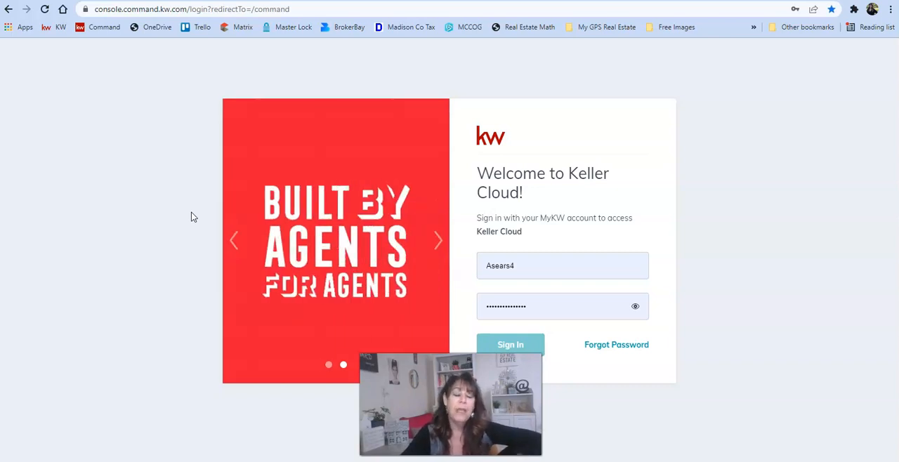
Sign in to KW Command with the saved credentials on the Keller Cloud login page.
click(518, 344)
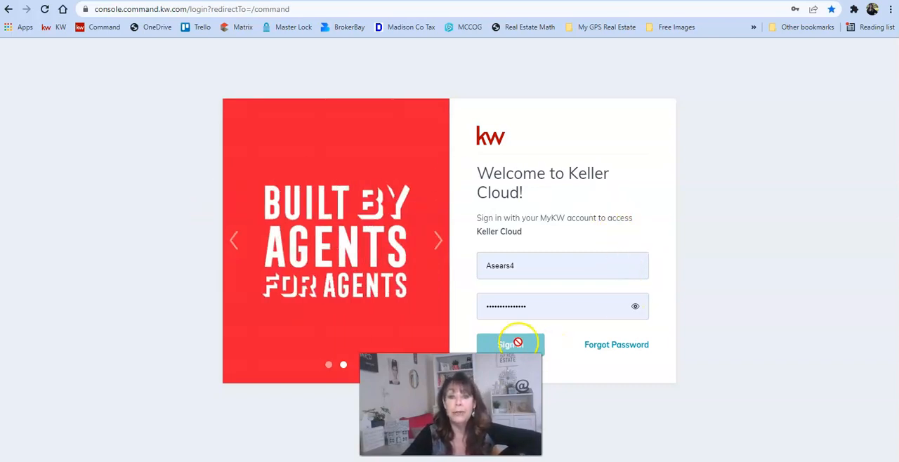
click(510, 344)
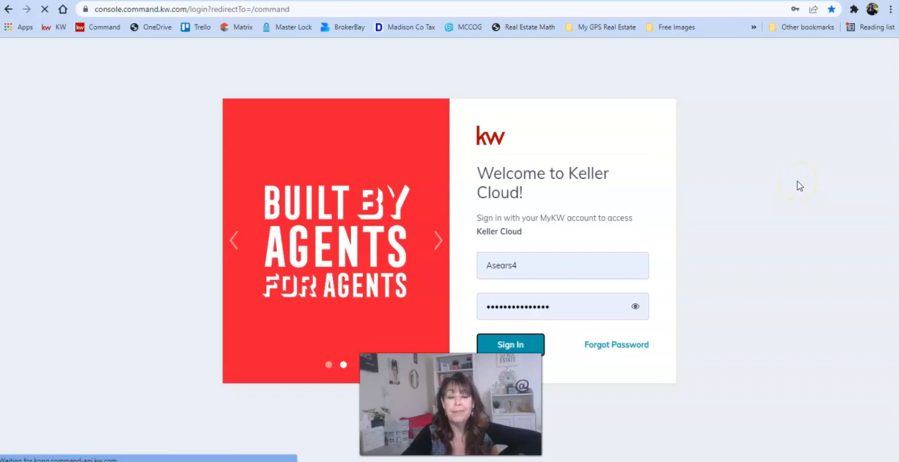
click(510, 344)
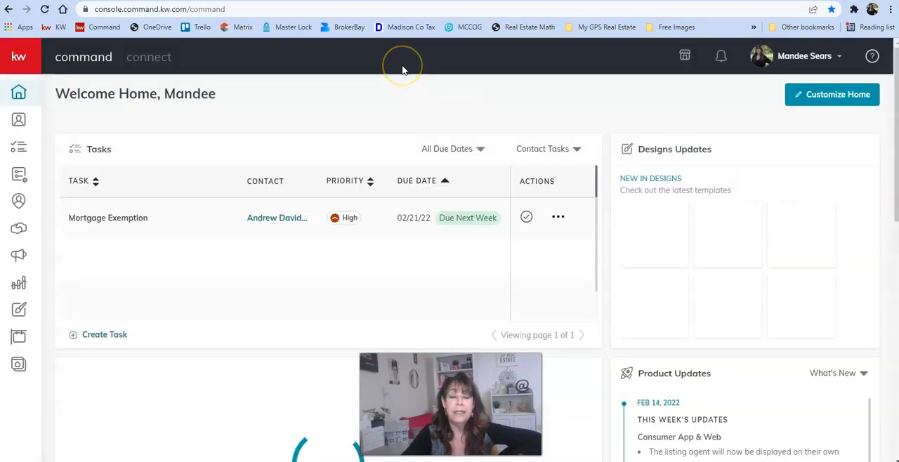
mouse_move(19, 147)
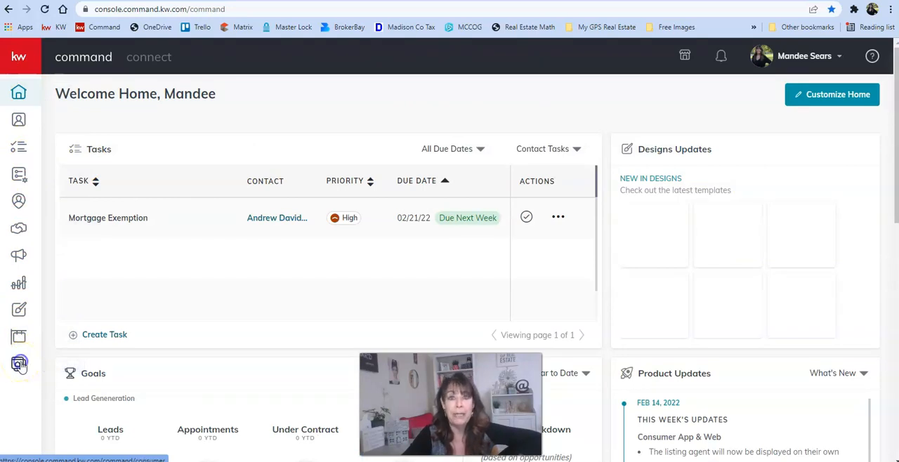
Open the Consumer area from the sidebar to view Agent Site Pages.
click(19, 364)
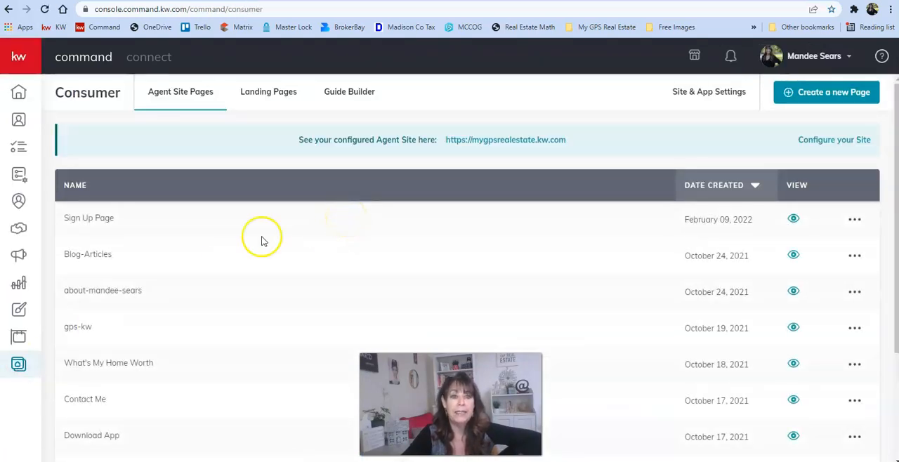
scroll(up, 3)
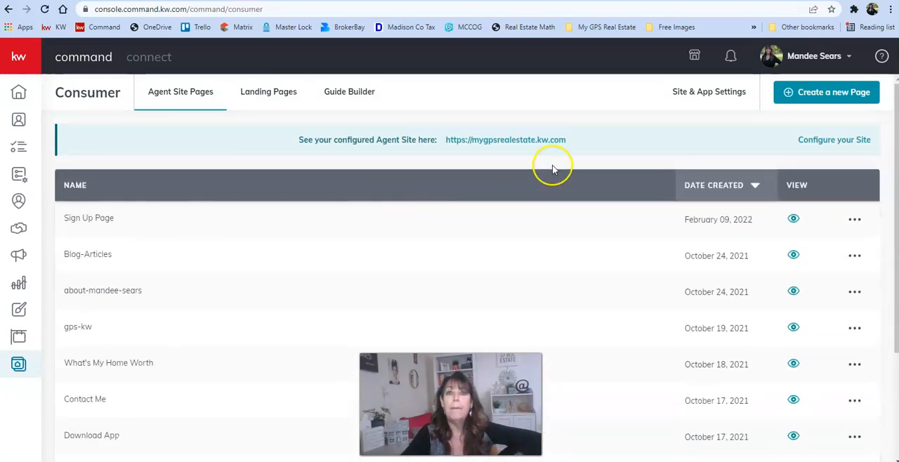
mouse_move(555, 169)
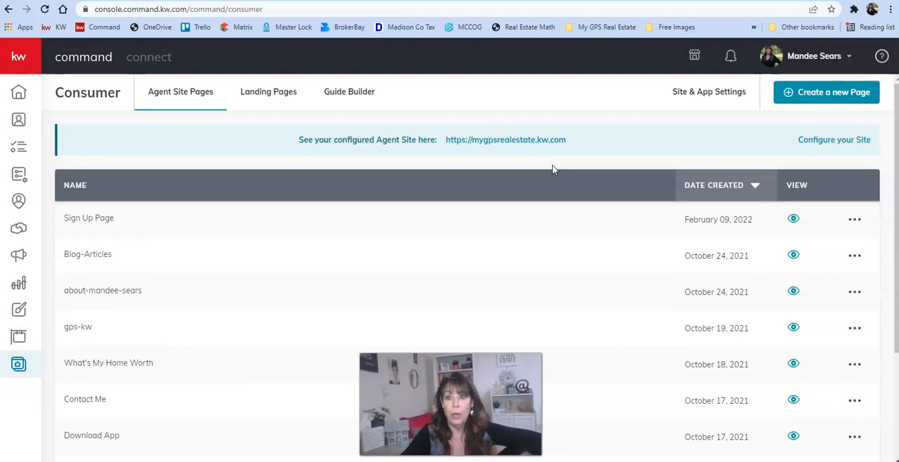
mouse_move(826, 92)
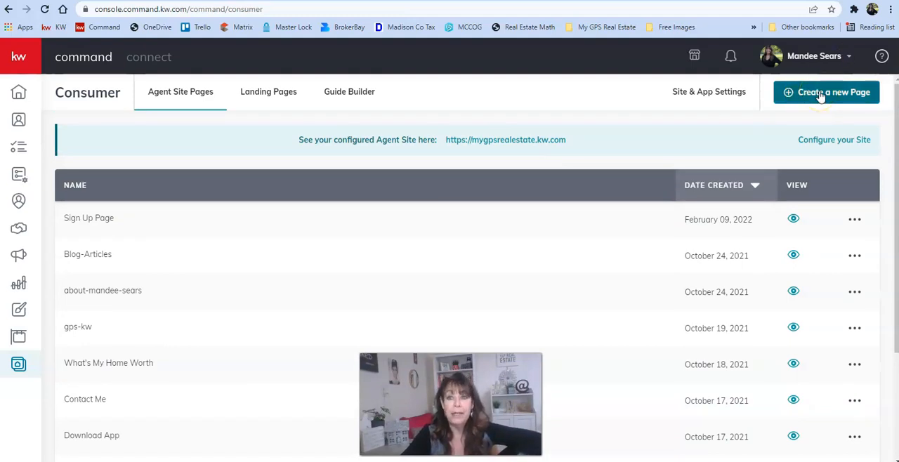
Create a new page on My Agent Site, opening a blank sub-page editor.
click(826, 92)
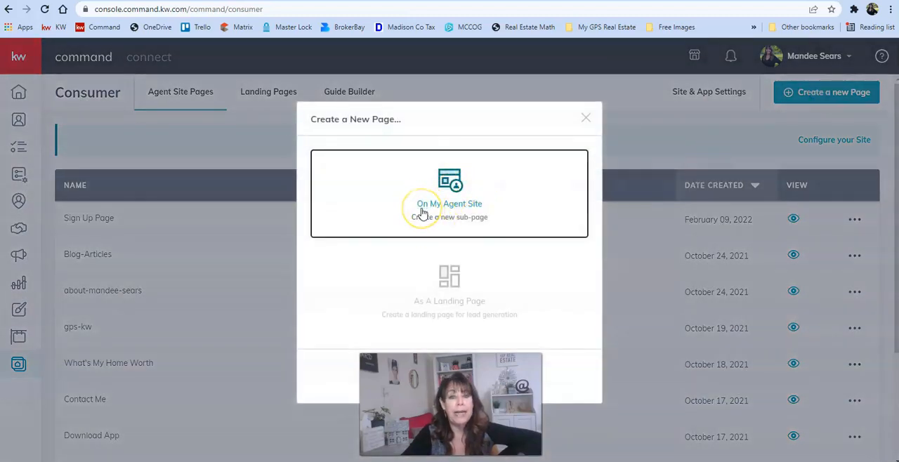
mouse_move(518, 213)
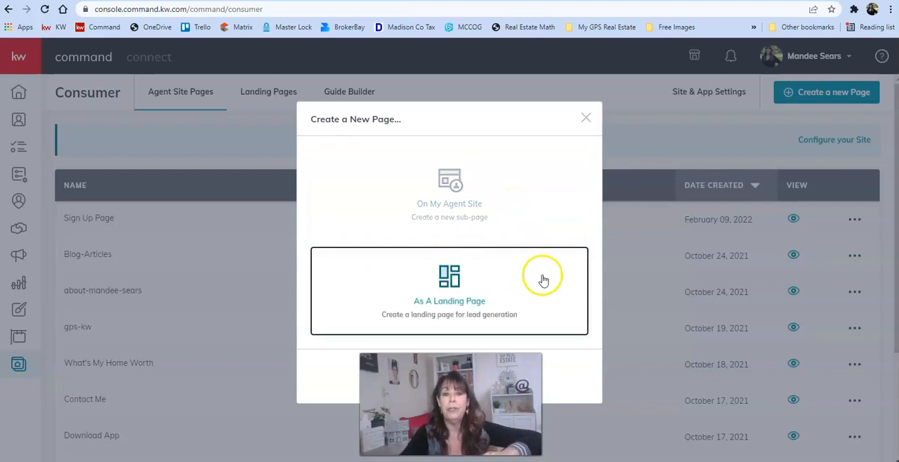
mouse_move(517, 286)
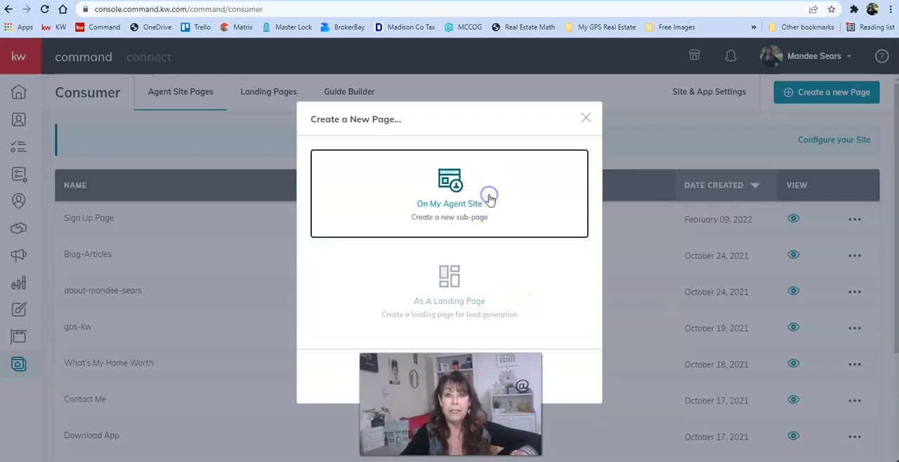
mouse_move(501, 188)
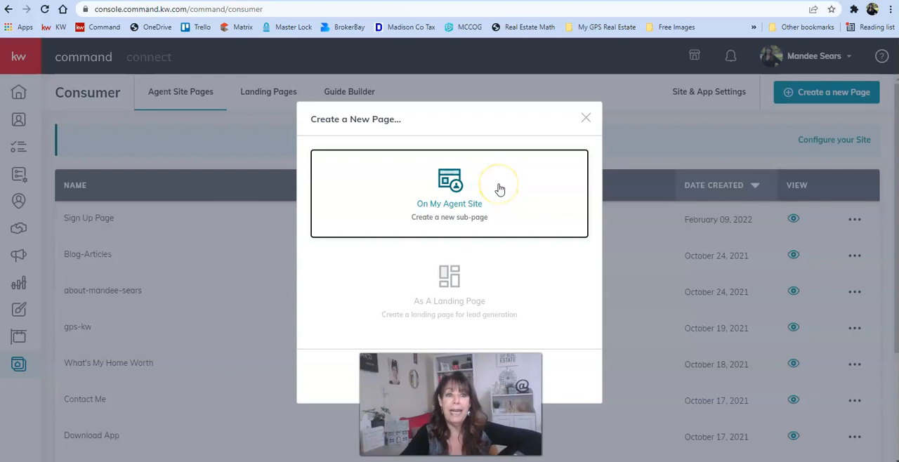
mouse_move(500, 189)
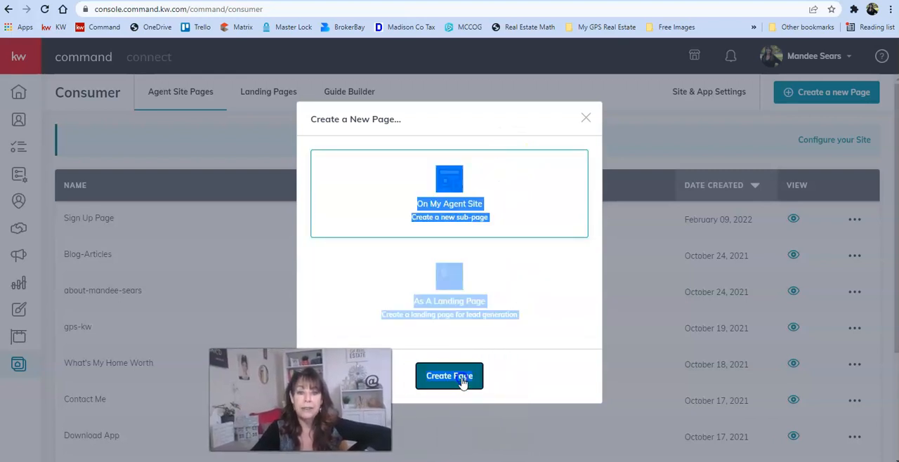
click(450, 376)
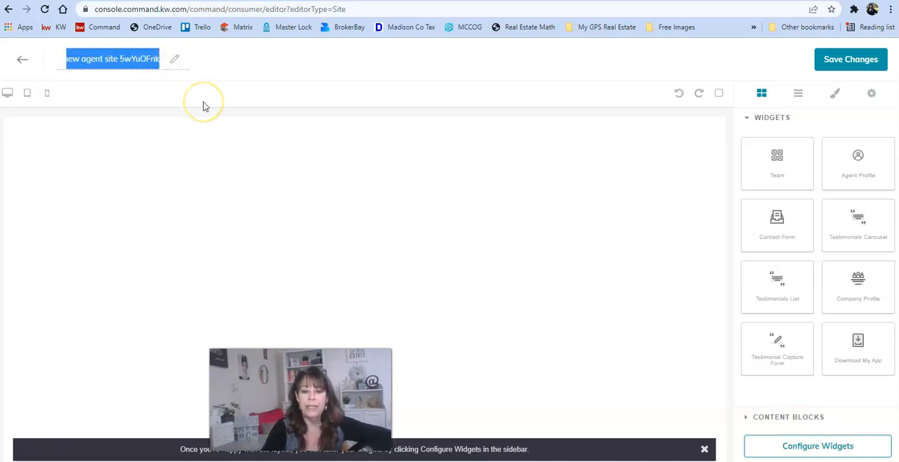
Replace the auto-generated page name with 'testimonial form'.
key(Delete)
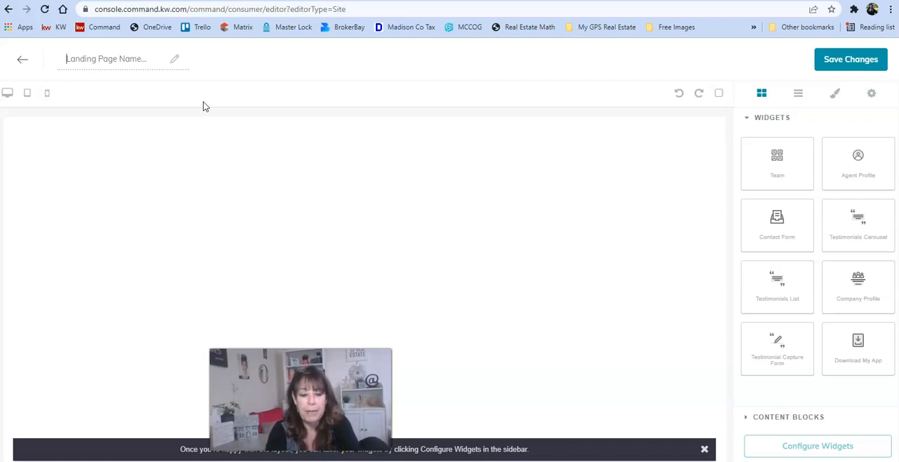
text(testimo)
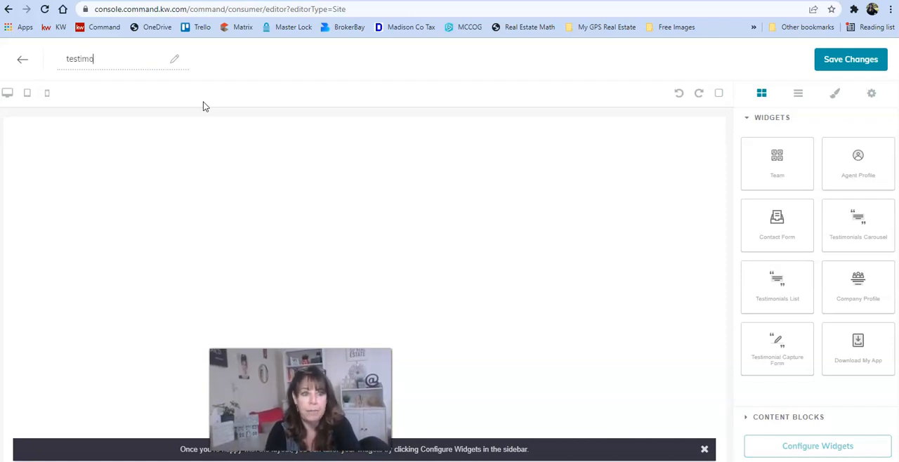
text(nial form)
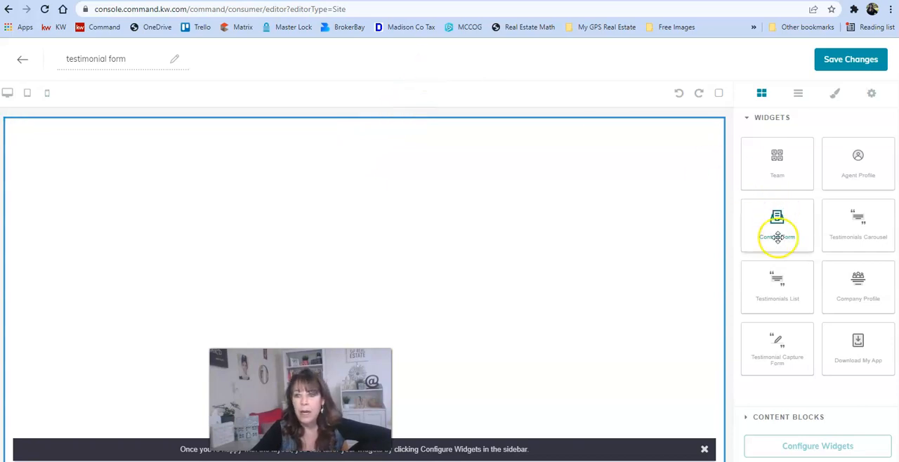
mouse_move(469, 118)
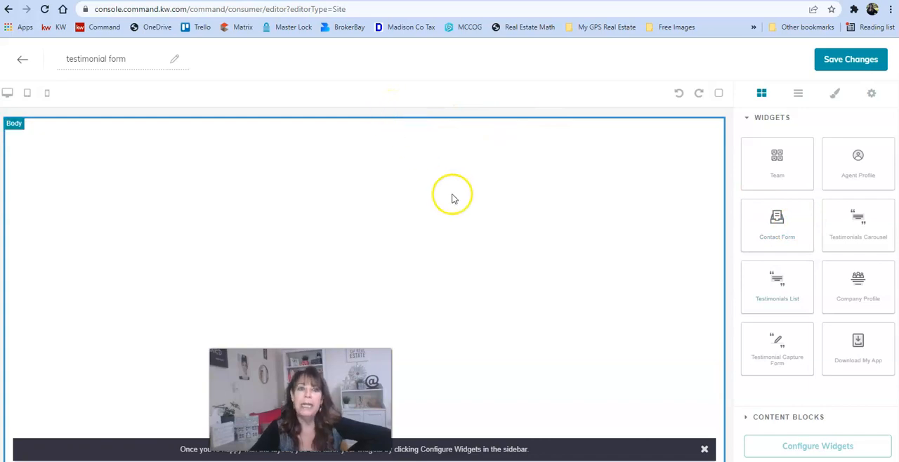
mouse_move(461, 199)
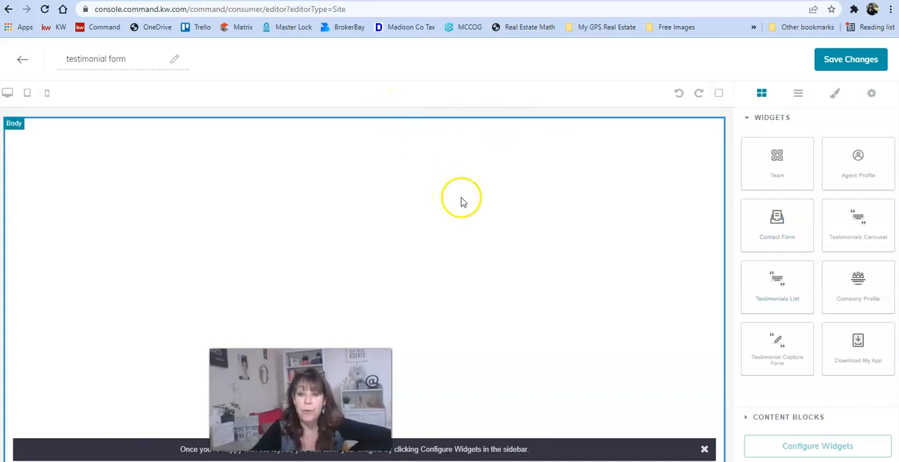
mouse_move(777, 348)
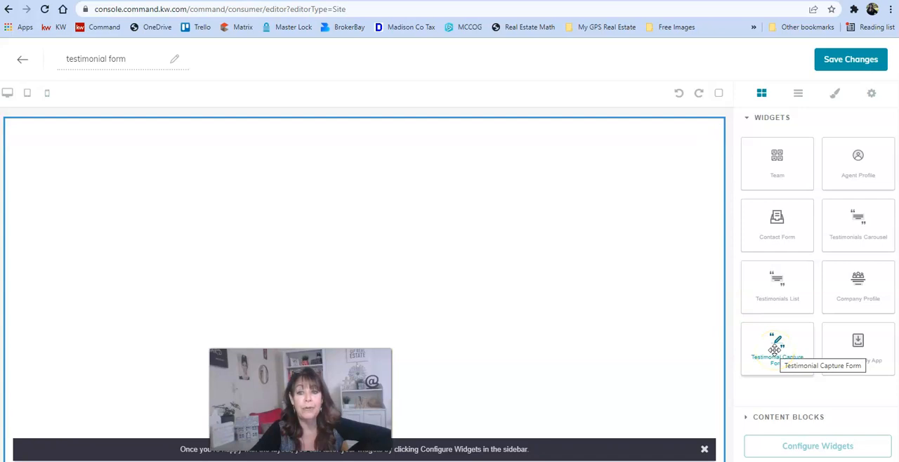
Drop the Testimonial Capture Form widget into the page body and confirm the template update.
drag(777, 347, 720, 312)
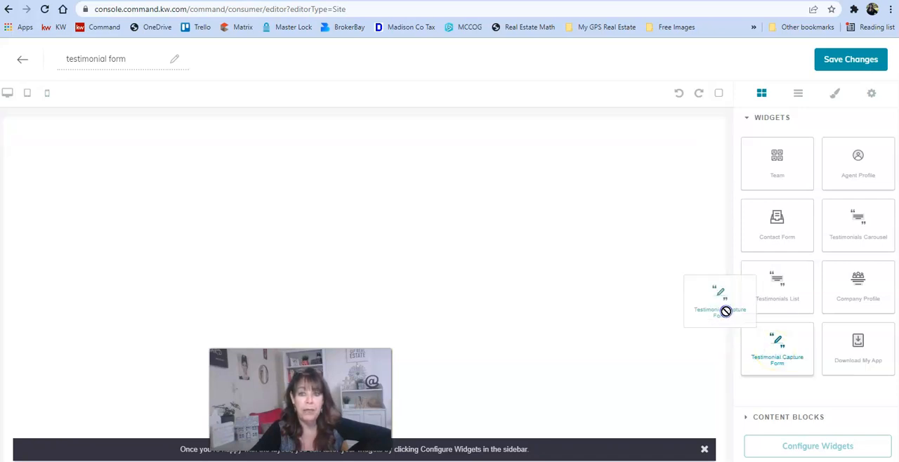
drag(720, 309, 438, 121)
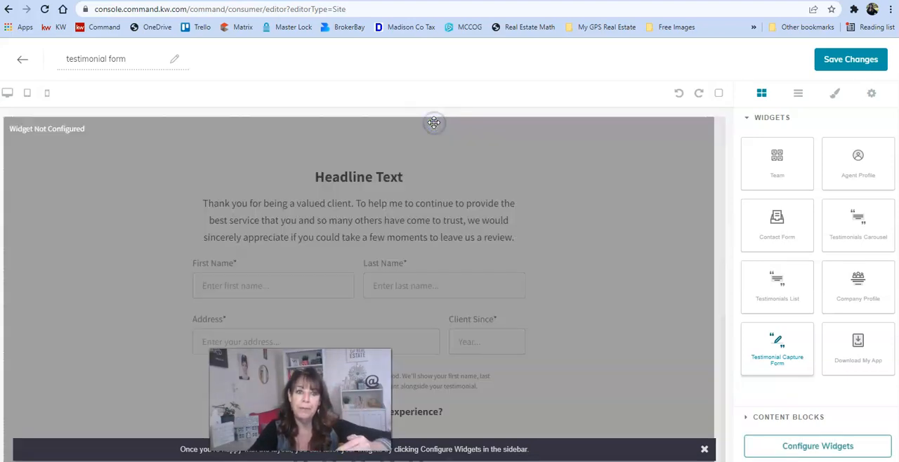
click(851, 59)
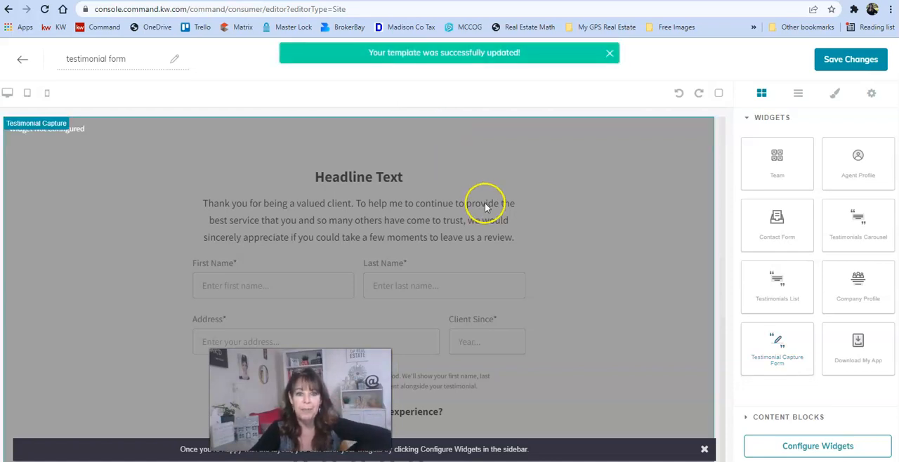
click(610, 52)
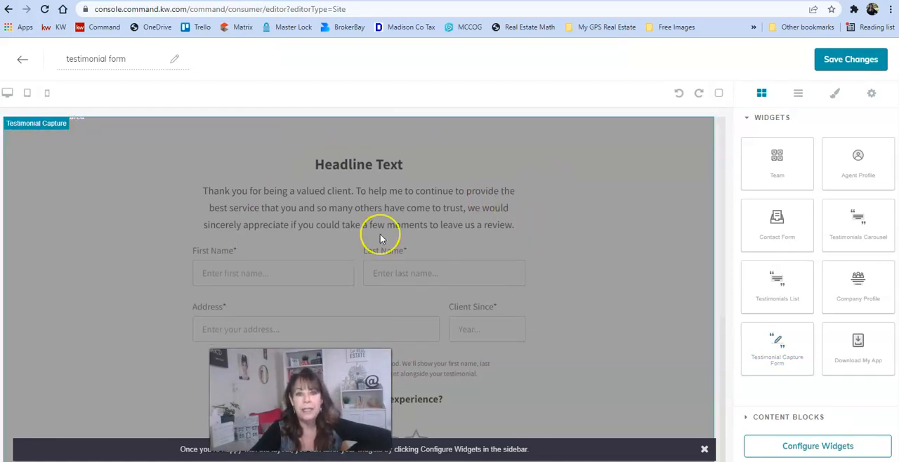
mouse_move(436, 237)
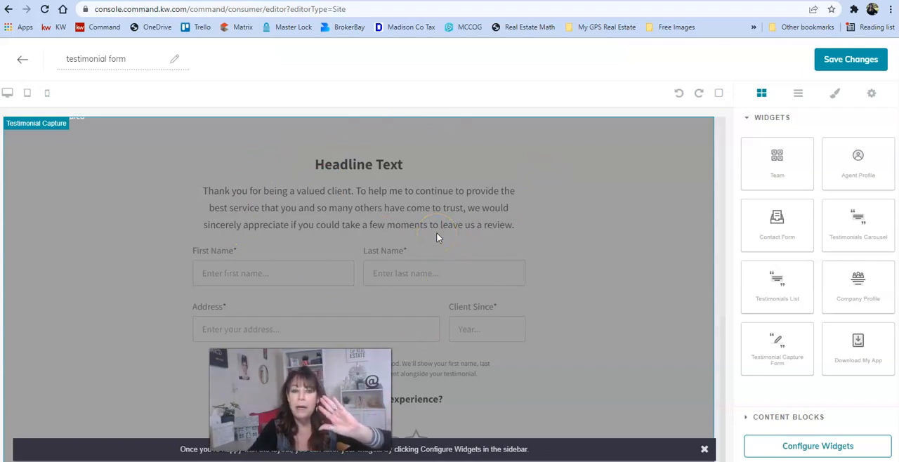
mouse_move(513, 132)
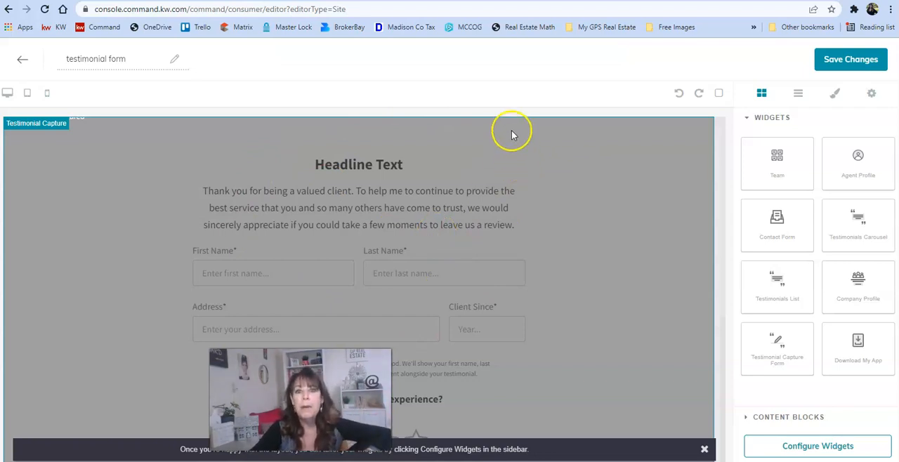
mouse_move(355, 265)
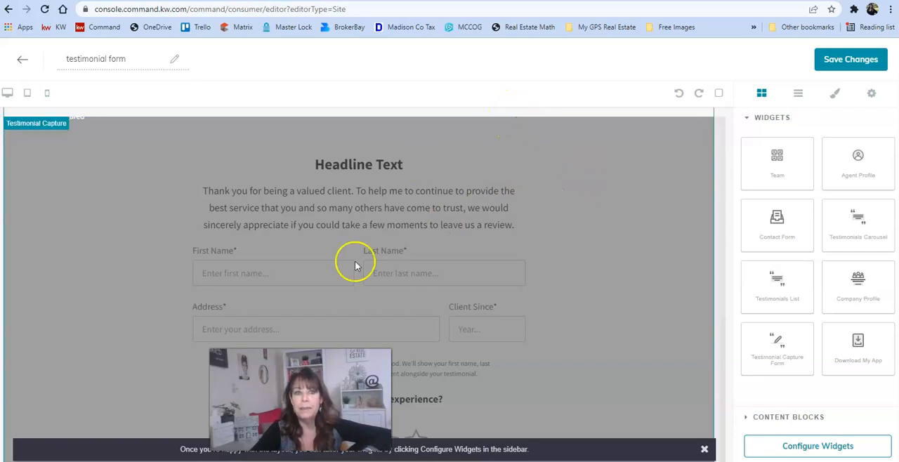
mouse_move(536, 185)
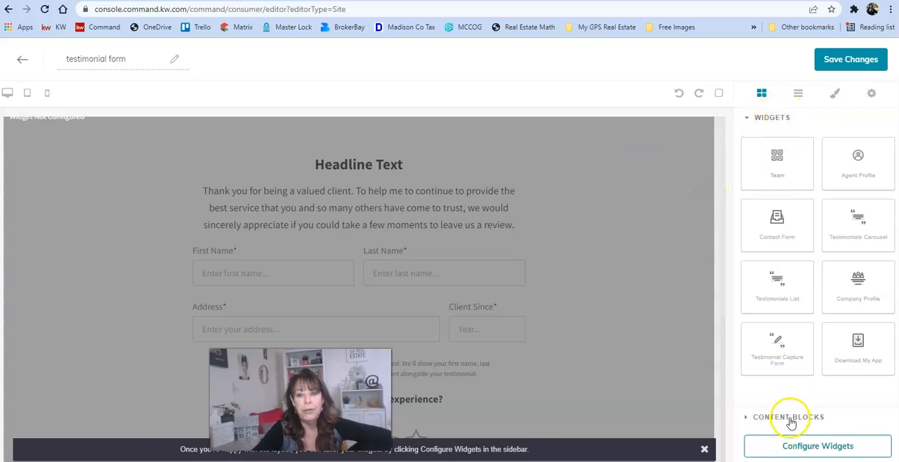
Expand Content Blocks and drag an Image block toward the top of the page.
click(789, 417)
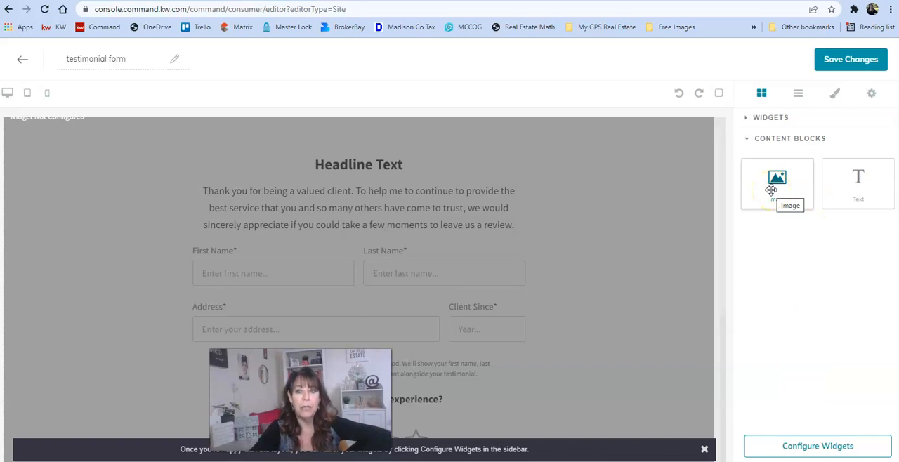
drag(777, 177, 380, 92)
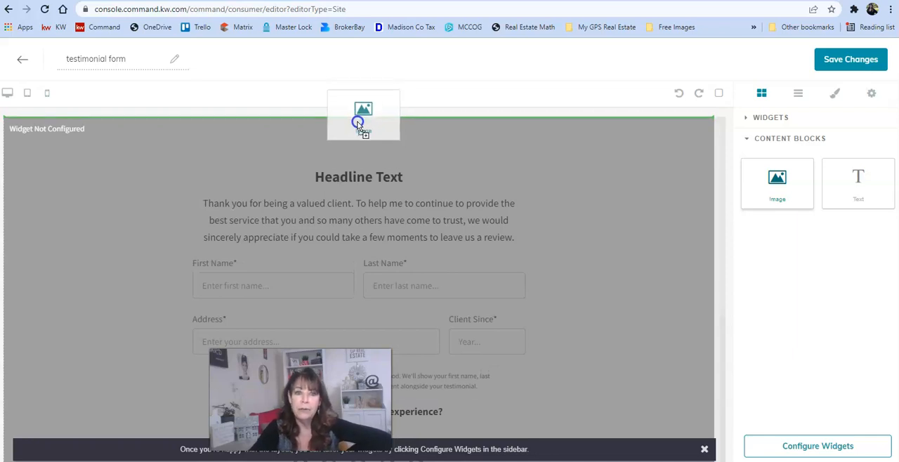
click(851, 59)
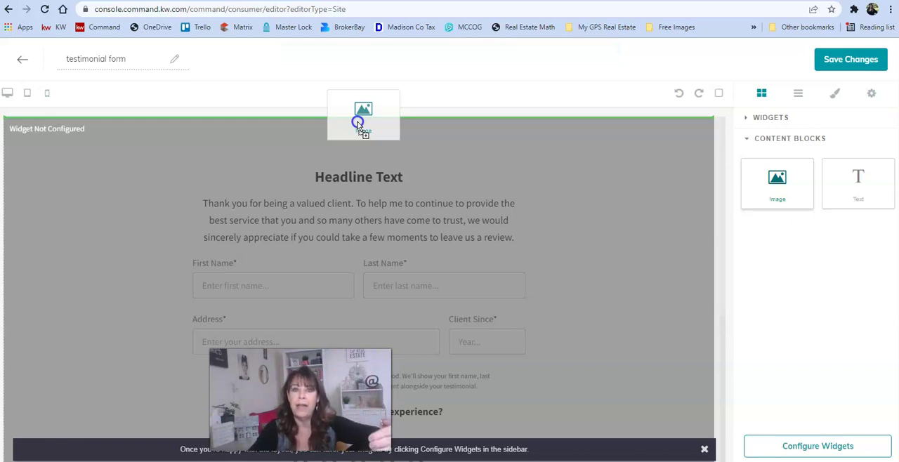
Upload the Testimonial-Form star blocks image and insert it into the image block.
click(363, 115)
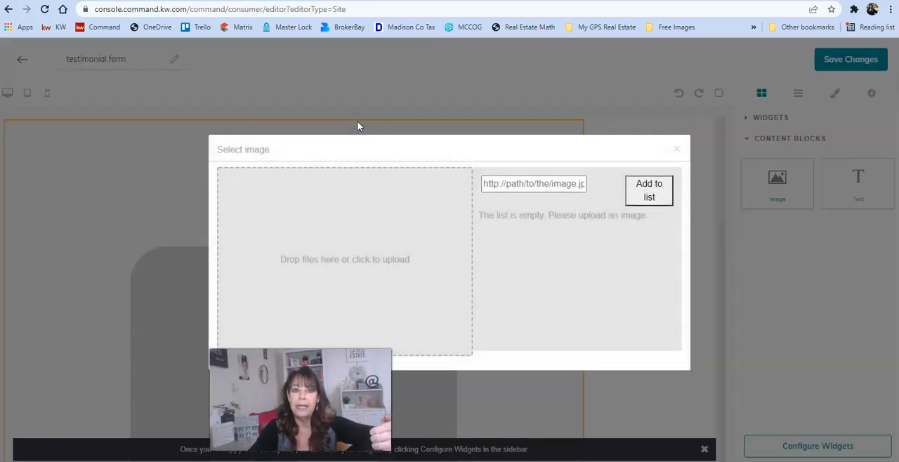
mouse_move(394, 260)
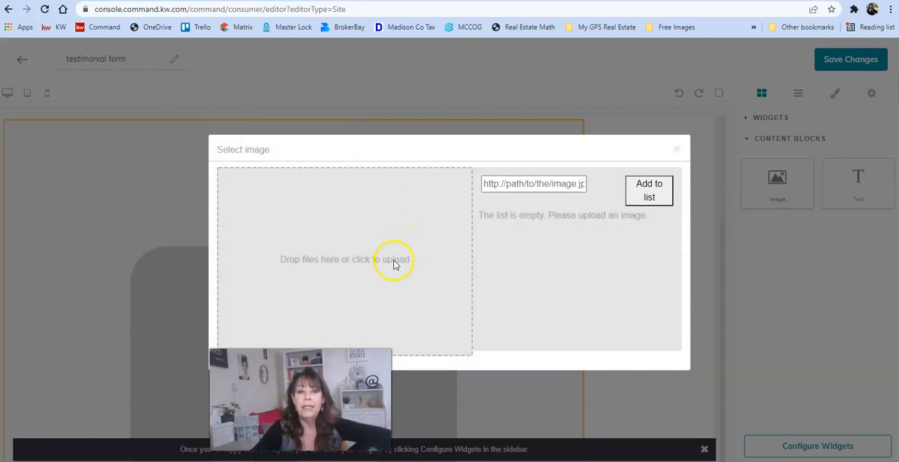
click(394, 259)
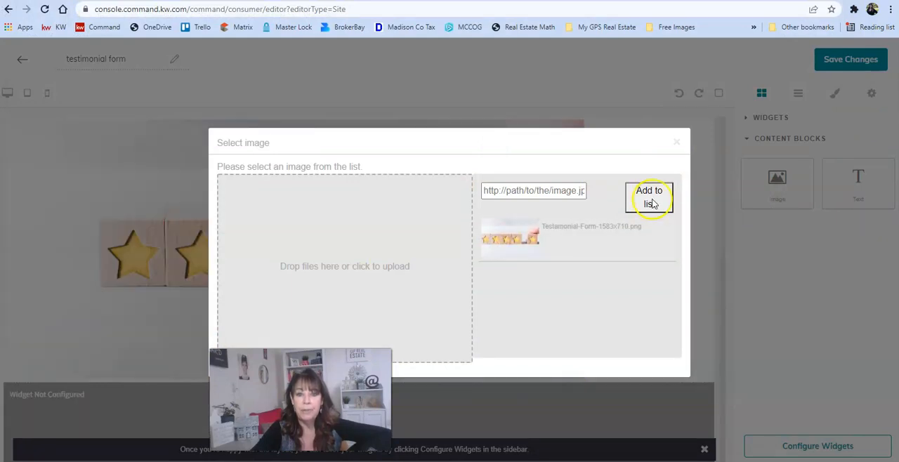
click(510, 235)
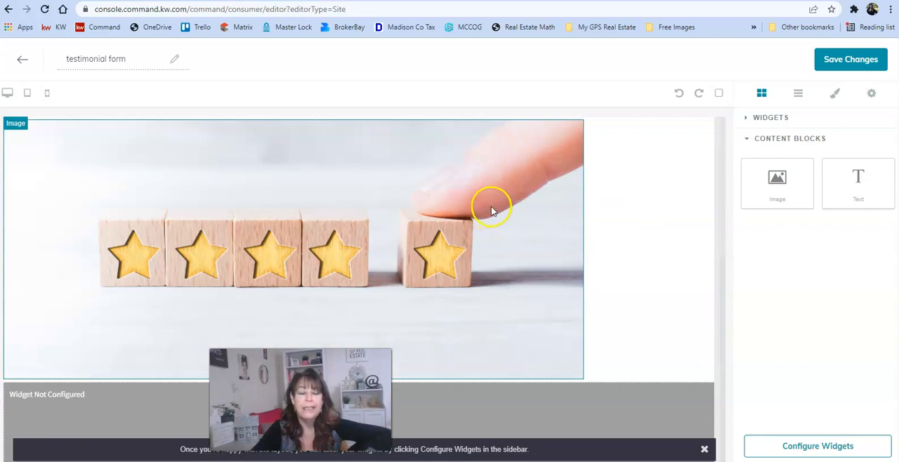
mouse_move(477, 175)
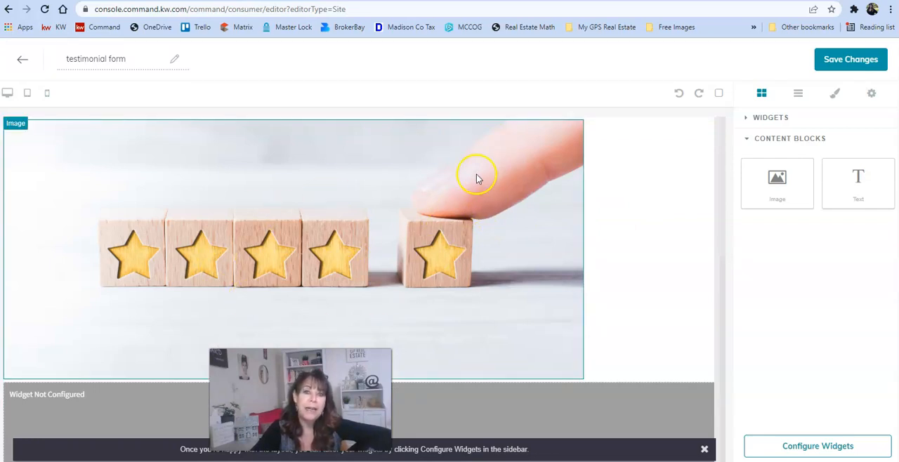
mouse_move(476, 177)
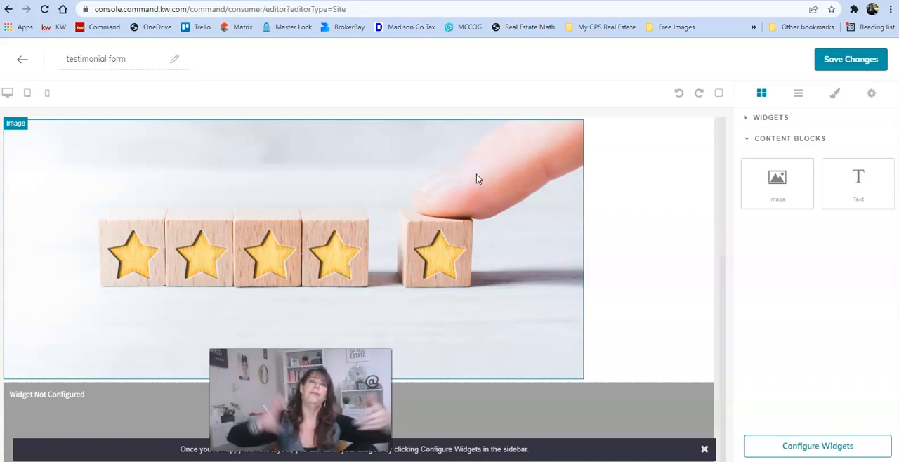
mouse_move(470, 147)
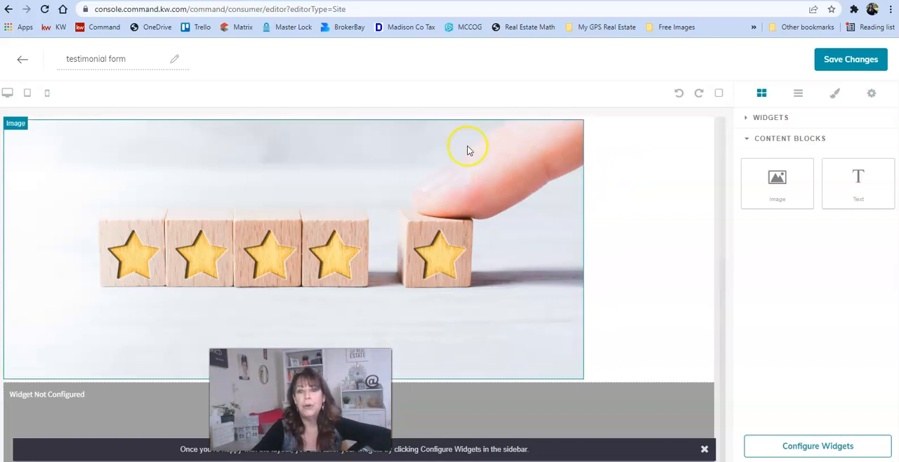
click(453, 154)
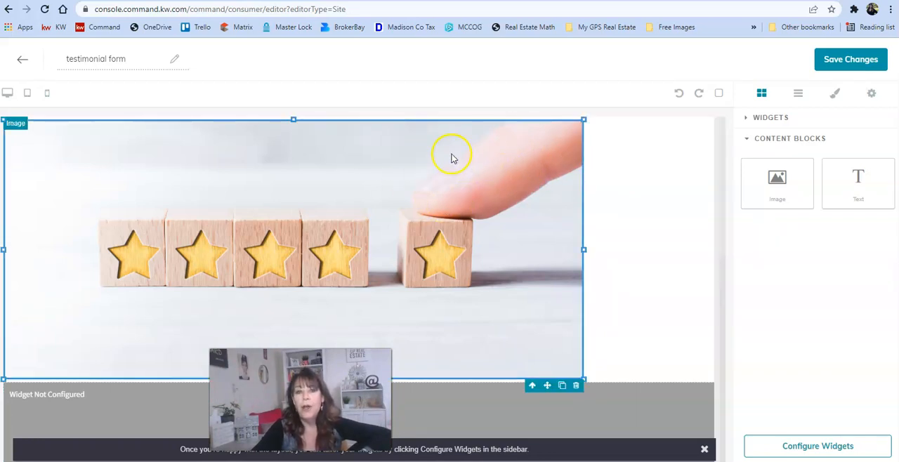
mouse_move(391, 137)
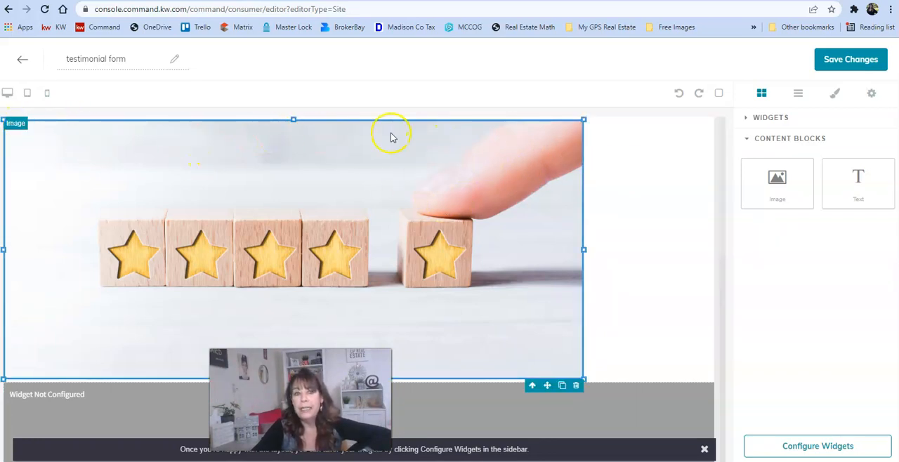
mouse_move(523, 158)
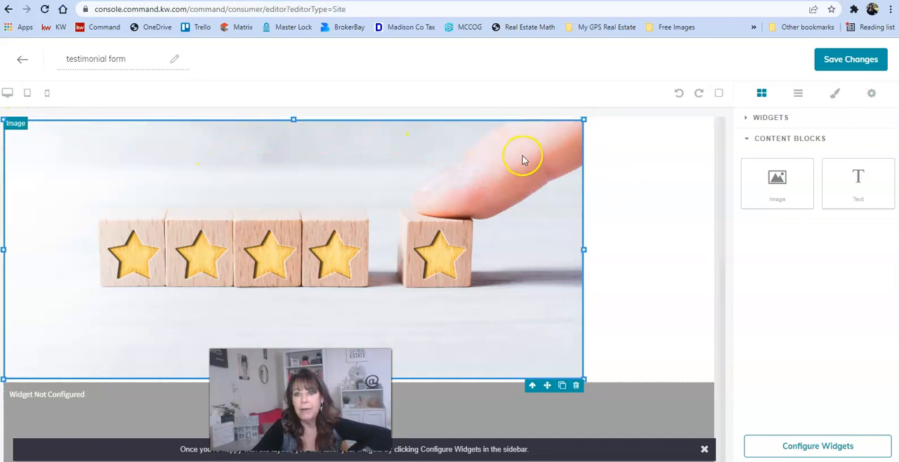
Set the star blocks image's Dimension Max width to 100% in the Style Manager.
click(835, 93)
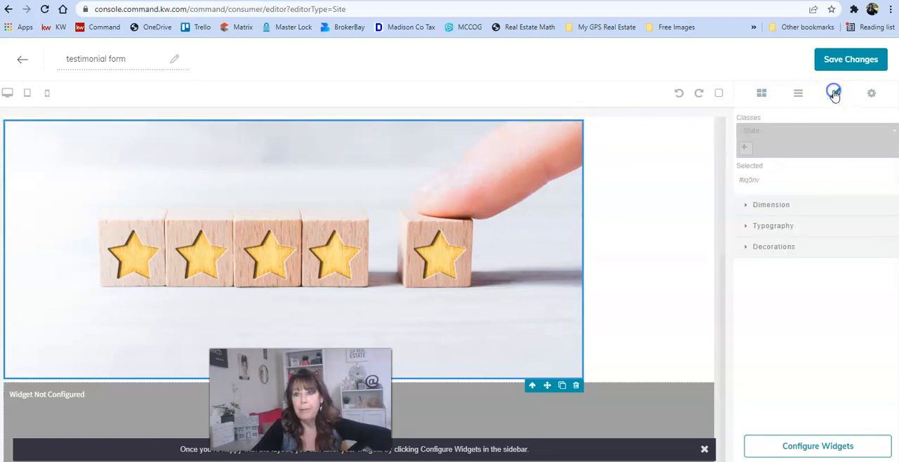
click(771, 204)
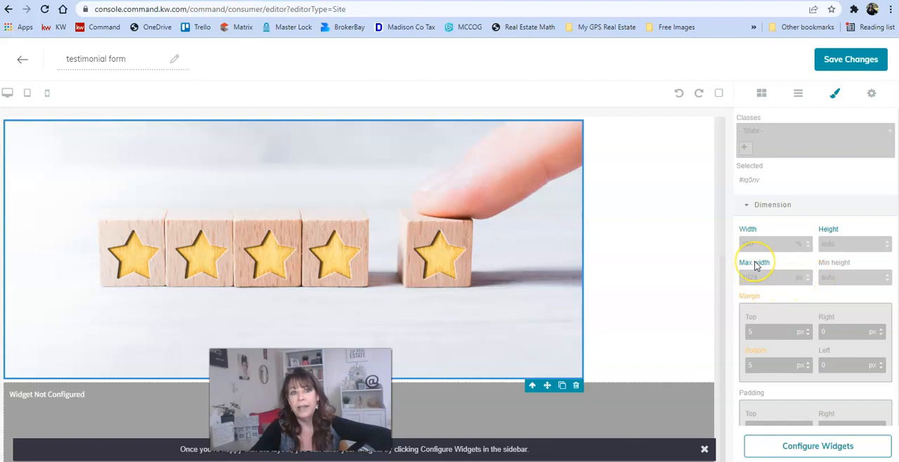
click(773, 276)
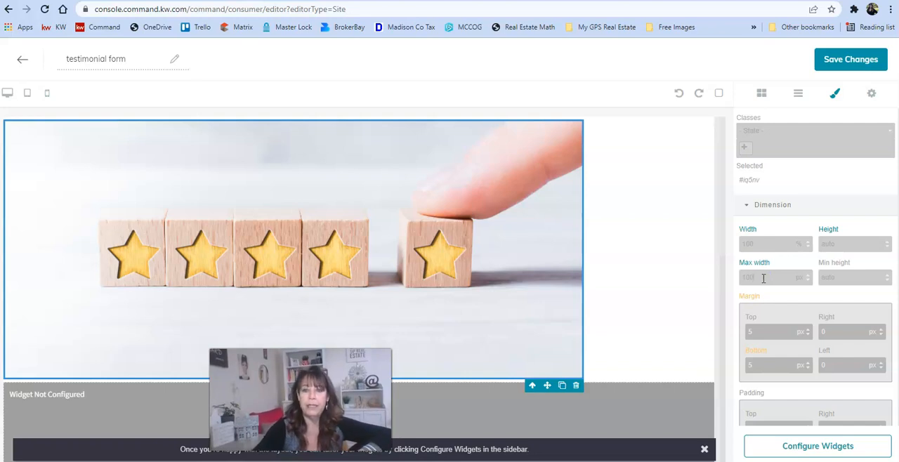
mouse_move(801, 277)
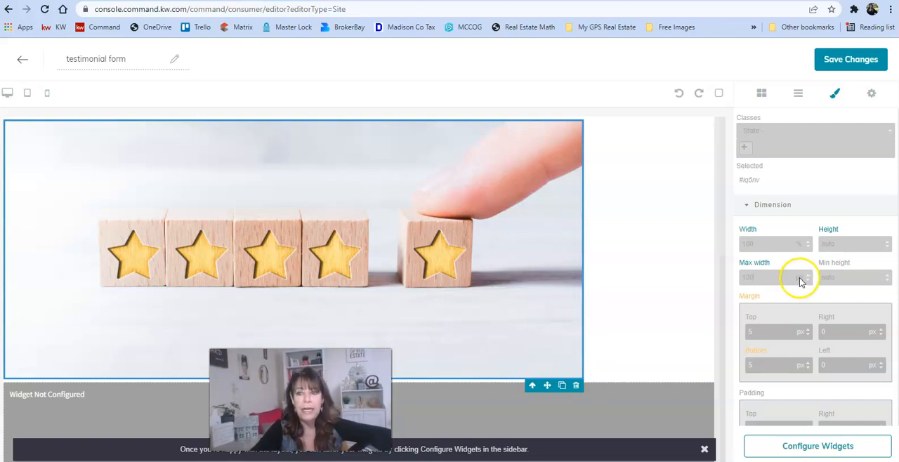
click(850, 59)
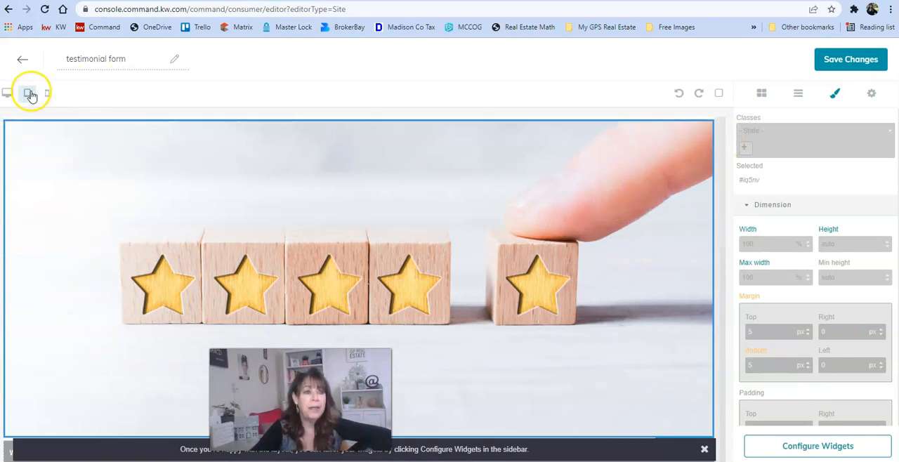
click(44, 92)
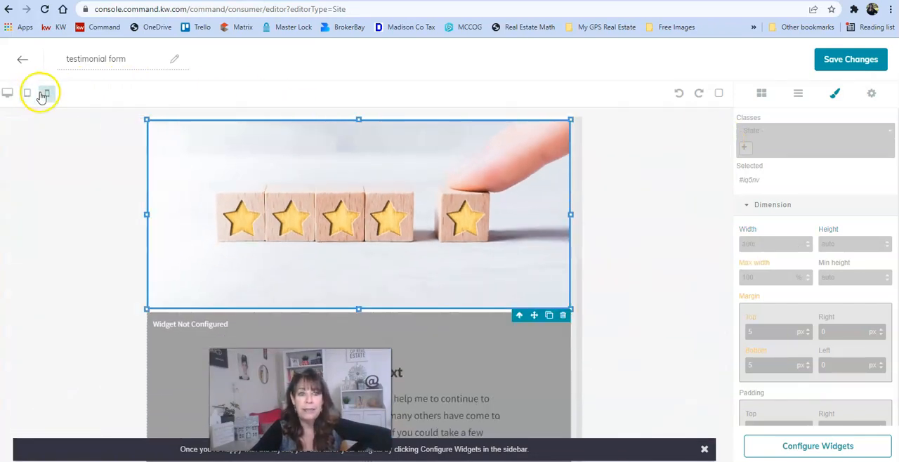
click(27, 93)
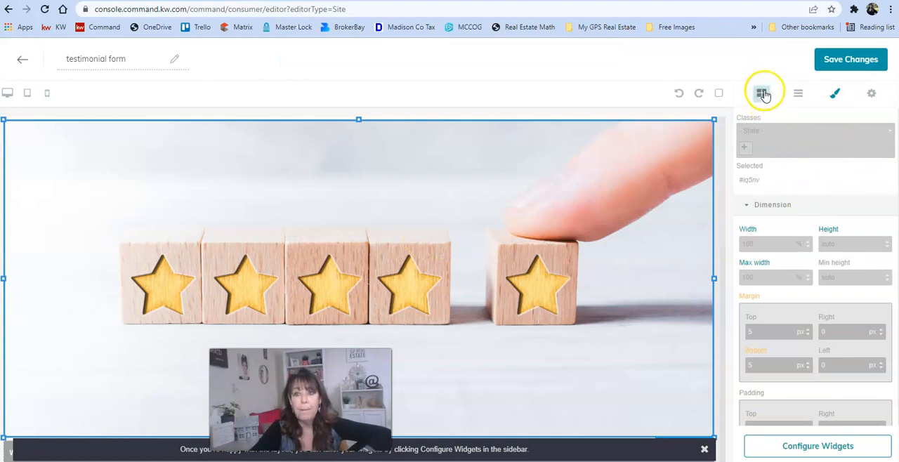
click(761, 93)
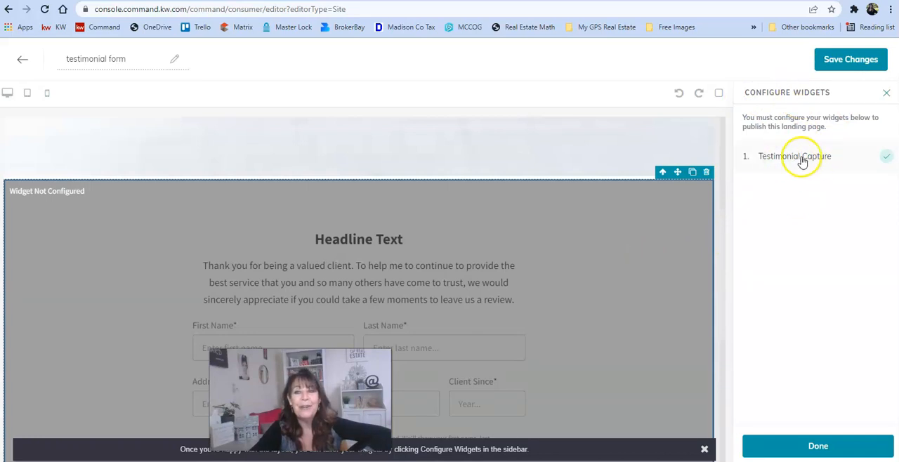
In the Testimonial Capture widget settings, change Team Name to 'GPS Real Estate'.
click(795, 156)
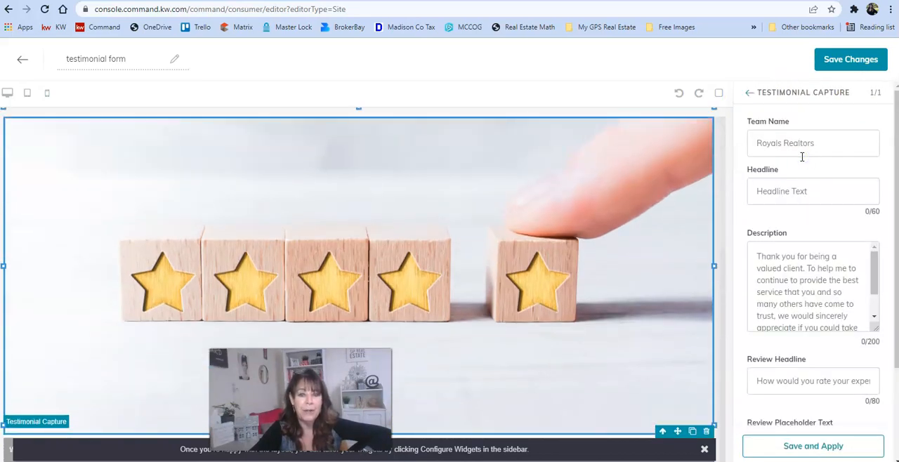
click(813, 142)
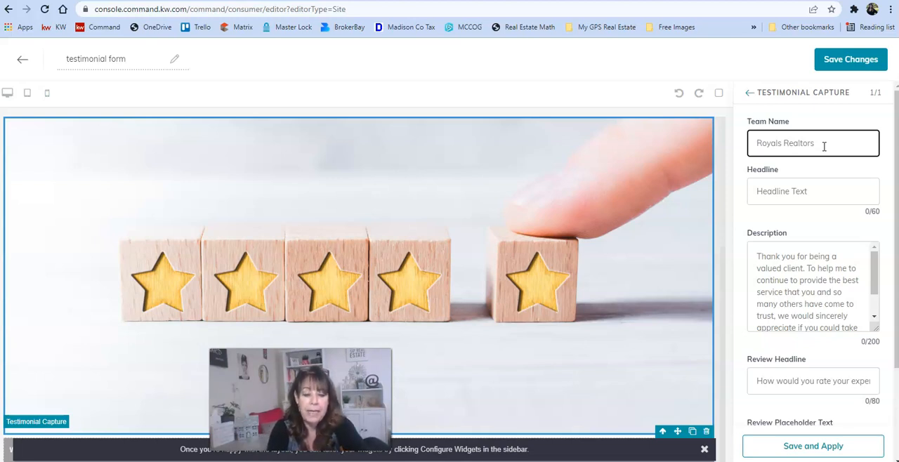
text(GPS Real E)
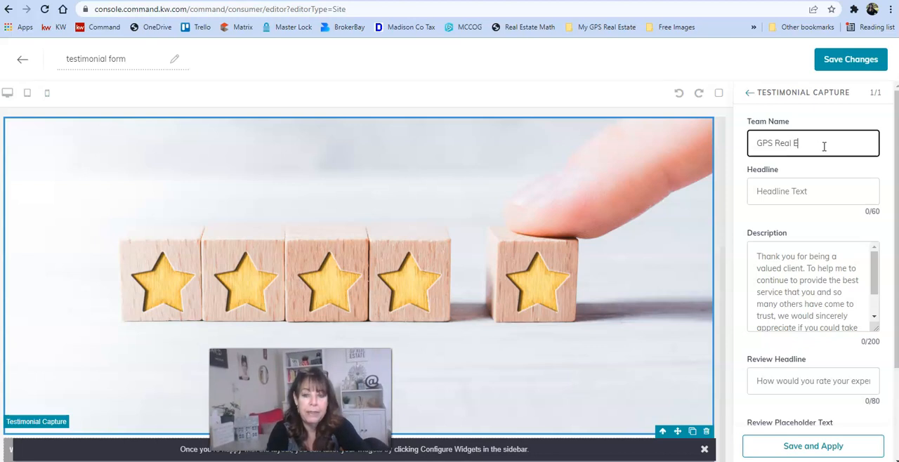
text(state)
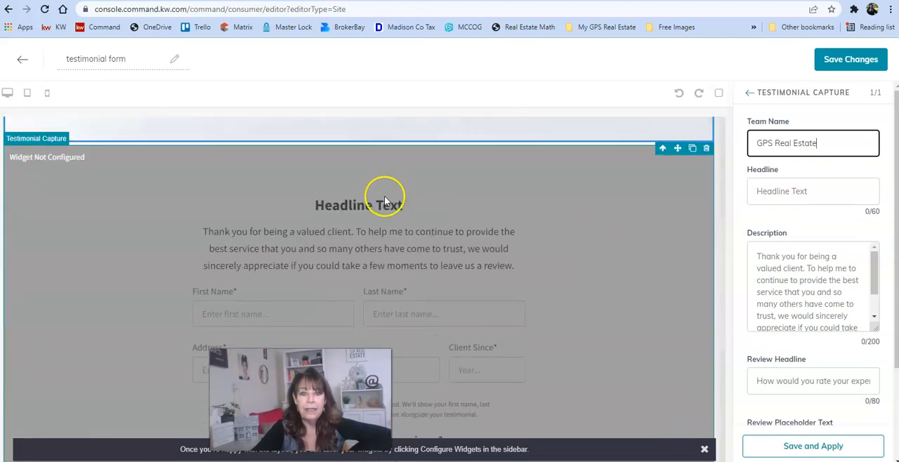
scroll(down, 3)
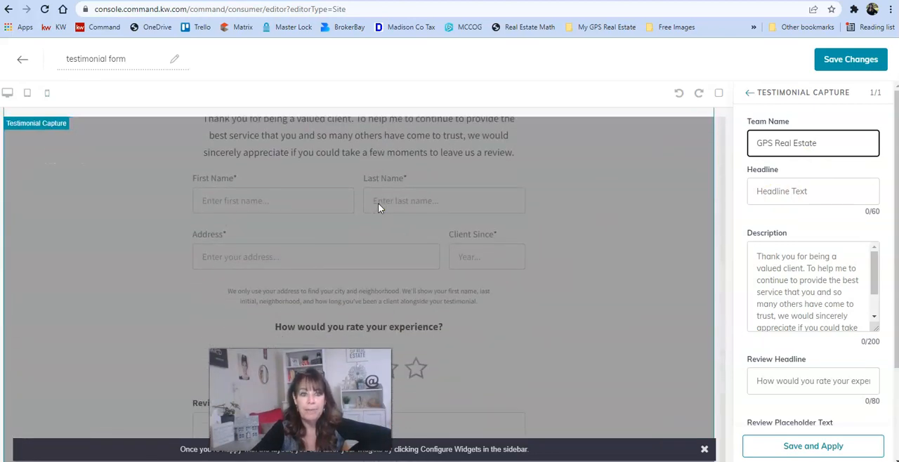
scroll(up, 3)
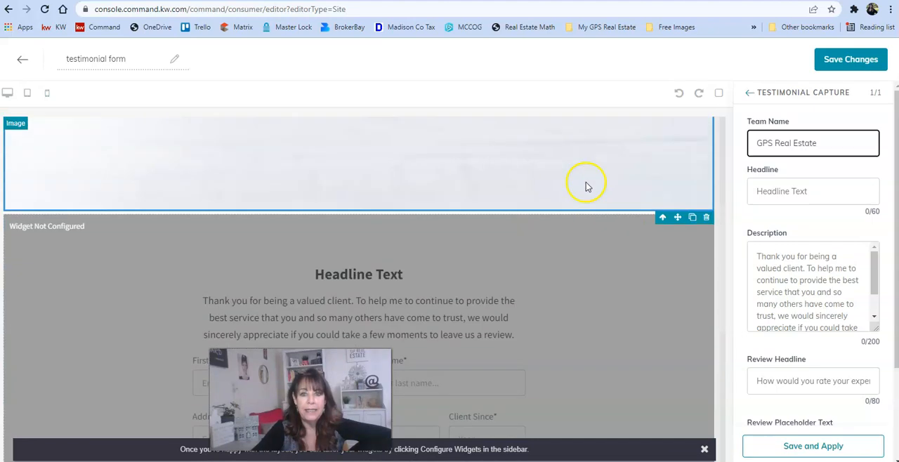
mouse_move(724, 272)
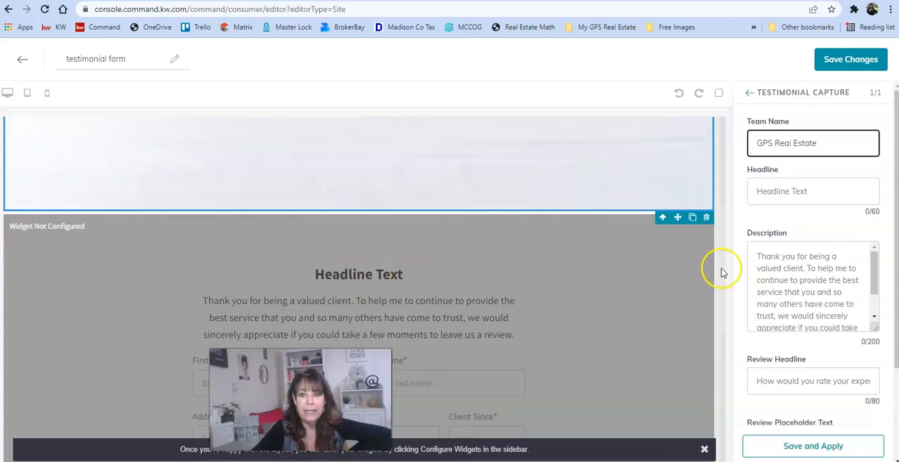
Enter 'Please Leave Us a Review about your Client Experience' as the form headline.
click(813, 192)
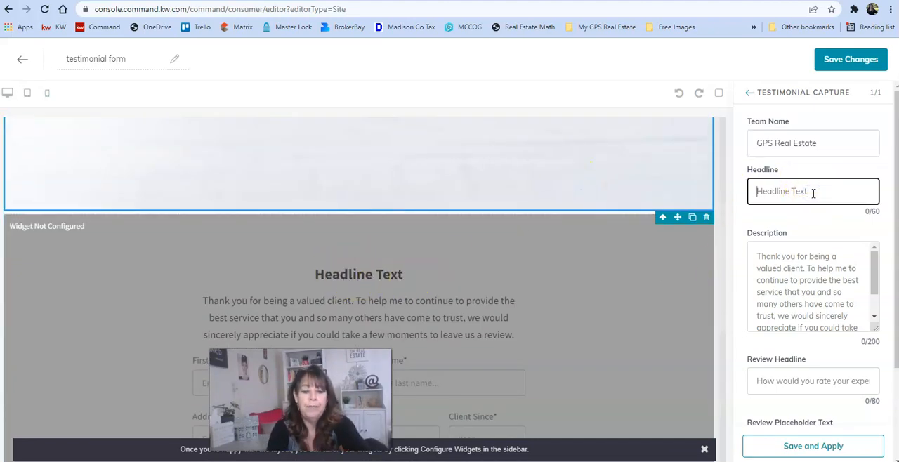
text(Pkl)
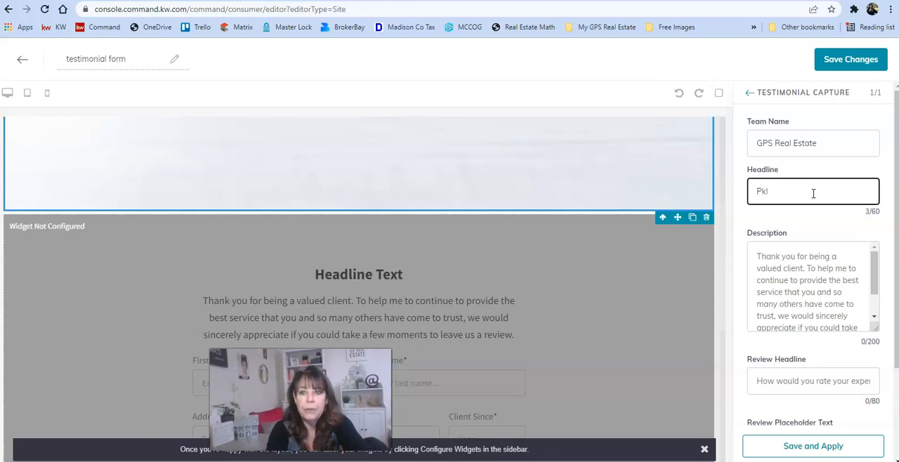
text(Please)
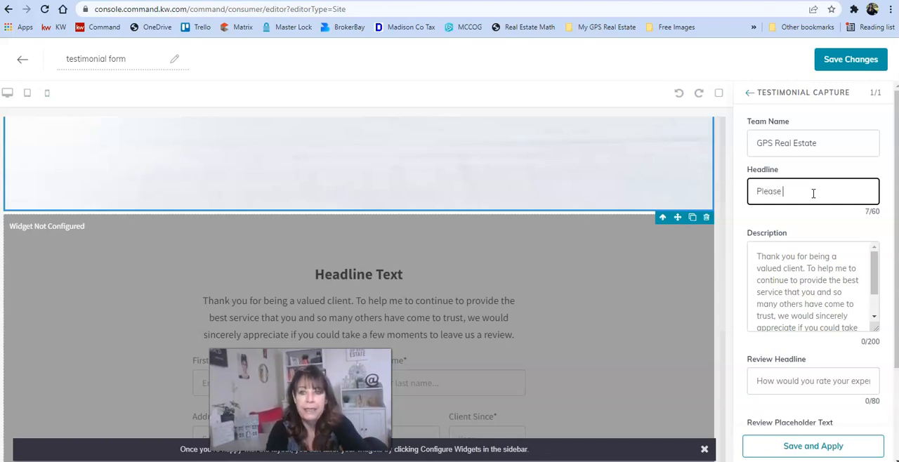
text(Leave Us)
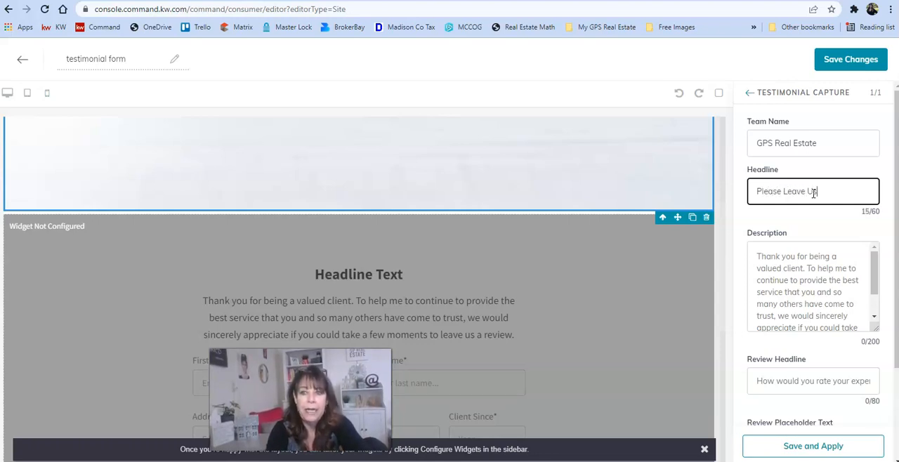
text(a Revi)
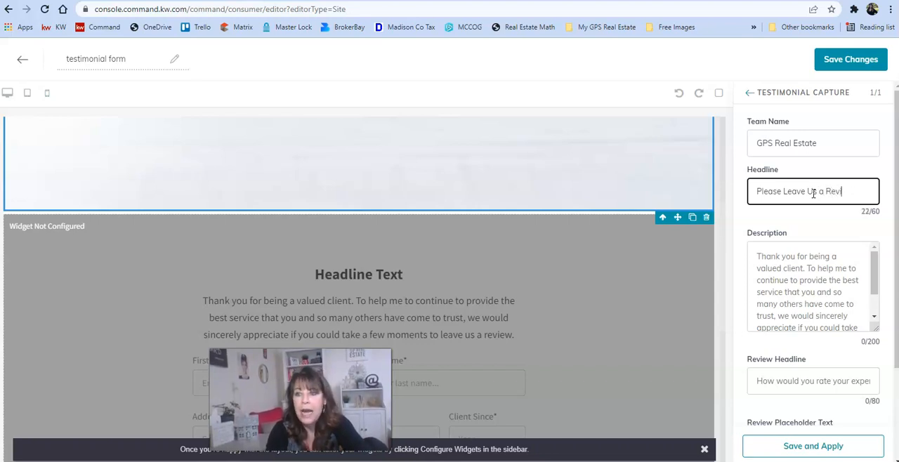
text(ew)
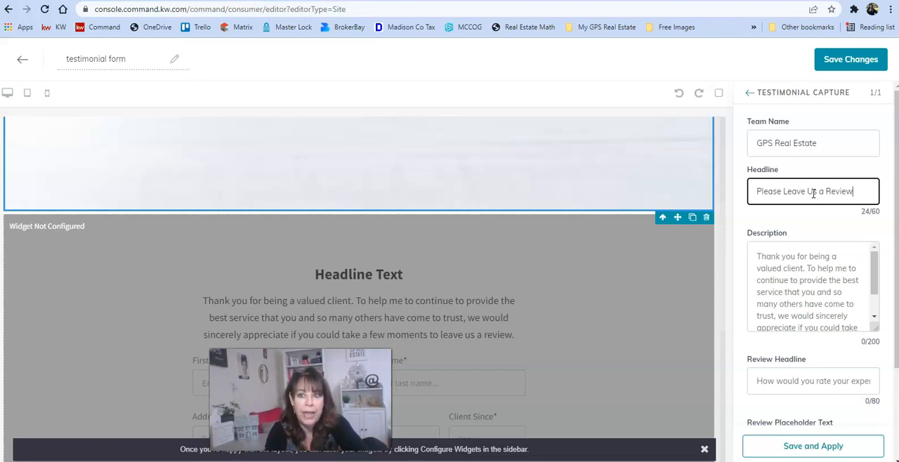
text(about)
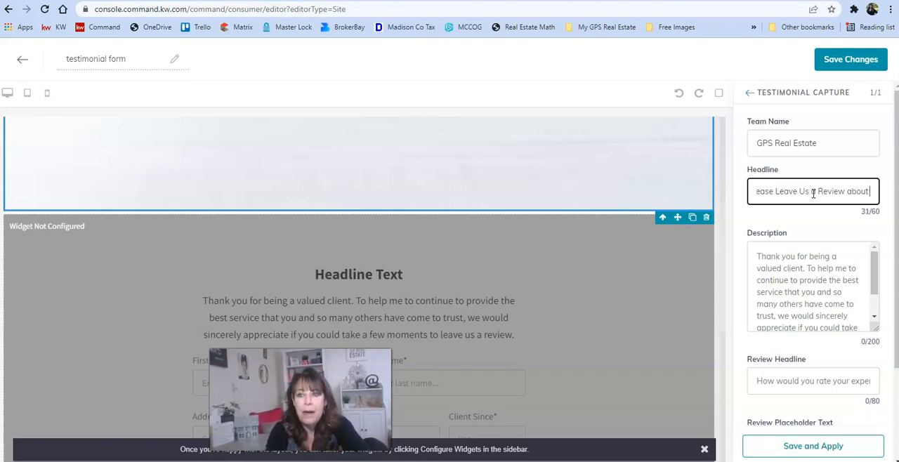
text(about your Client Experience)
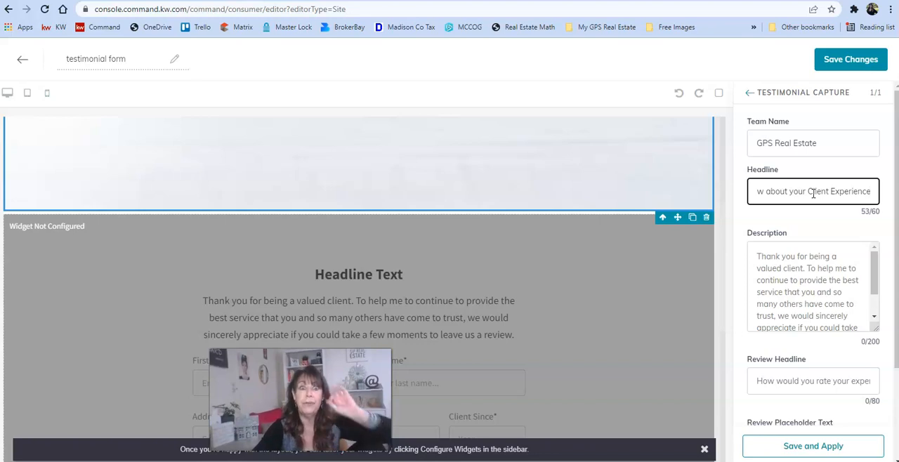
Select the Description field and scroll through its default text.
click(797, 273)
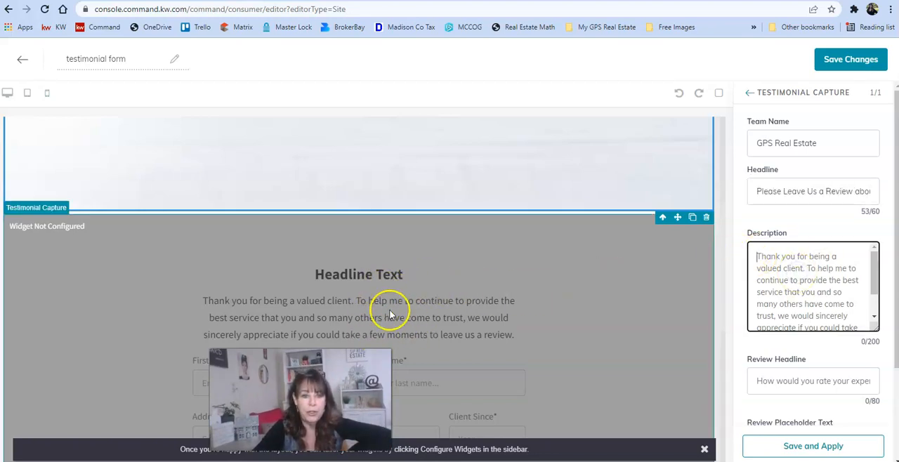
mouse_move(485, 325)
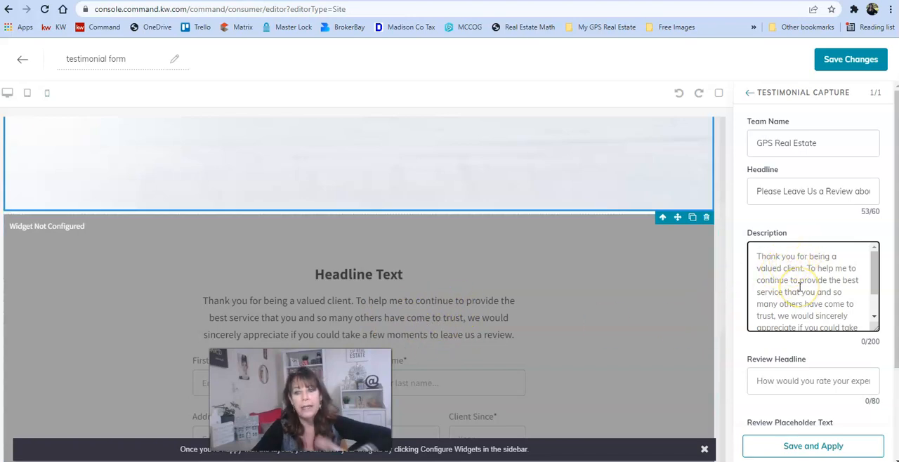
scroll(down, 3)
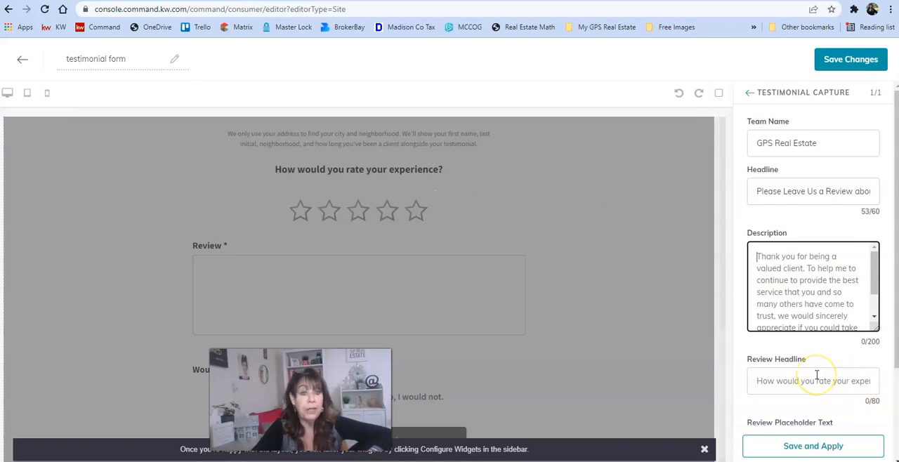
mouse_move(365, 291)
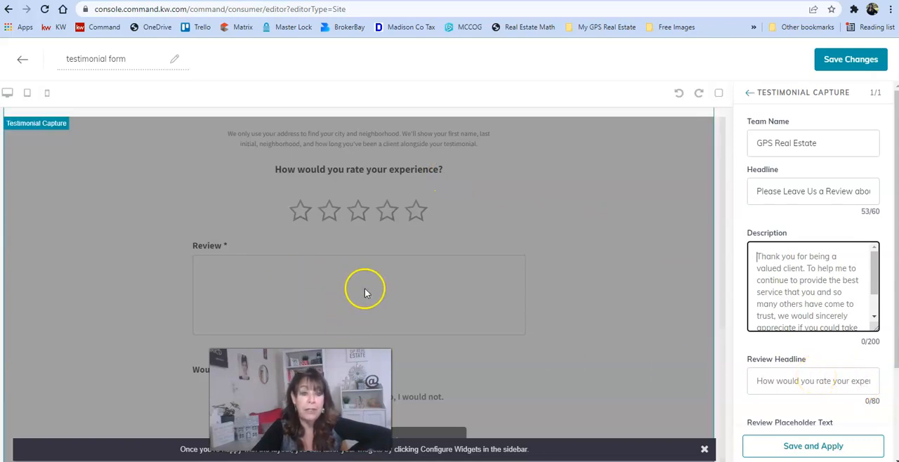
scroll(down, 3)
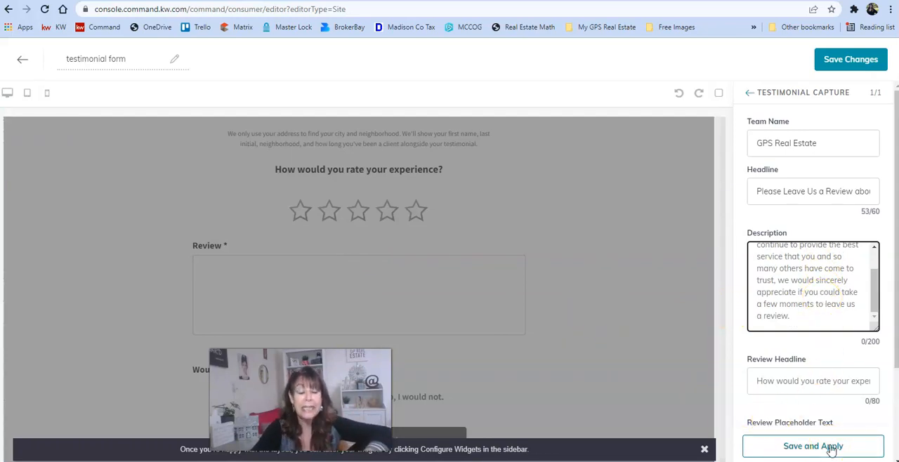
Apply the widget settings and shorten the headline to 'Leave a Comment about your Client Experience'.
click(813, 446)
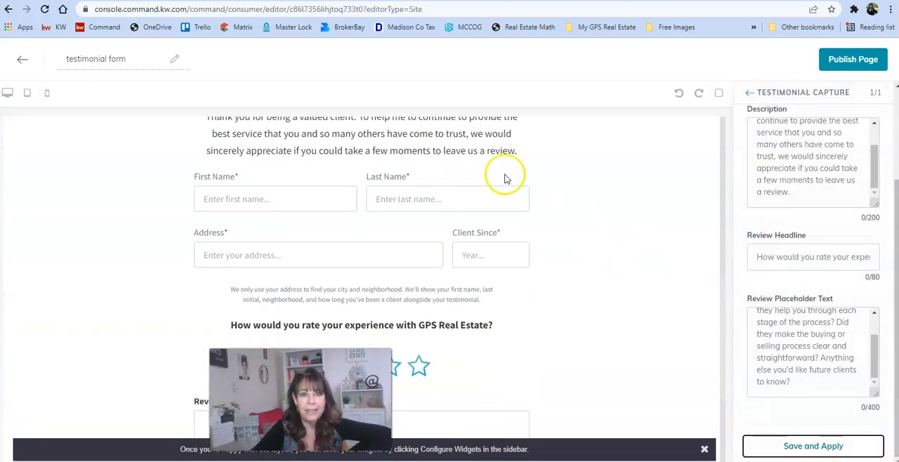
scroll(up, 3)
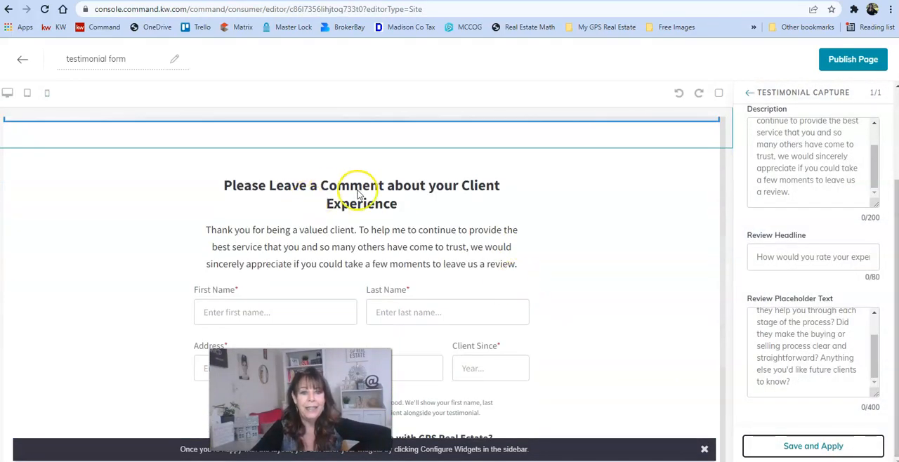
mouse_move(471, 190)
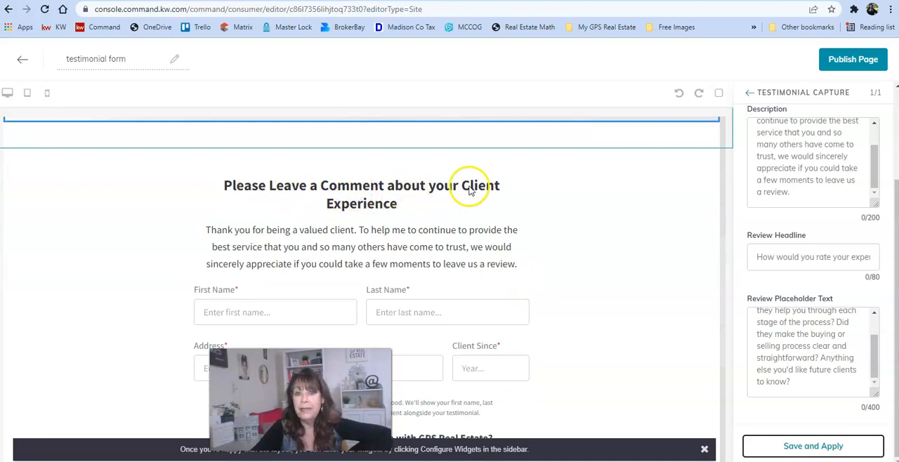
mouse_move(462, 224)
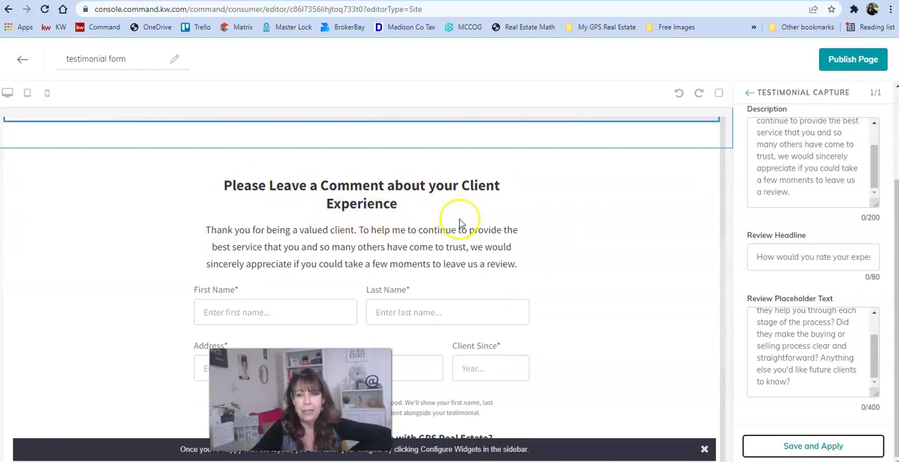
mouse_move(460, 223)
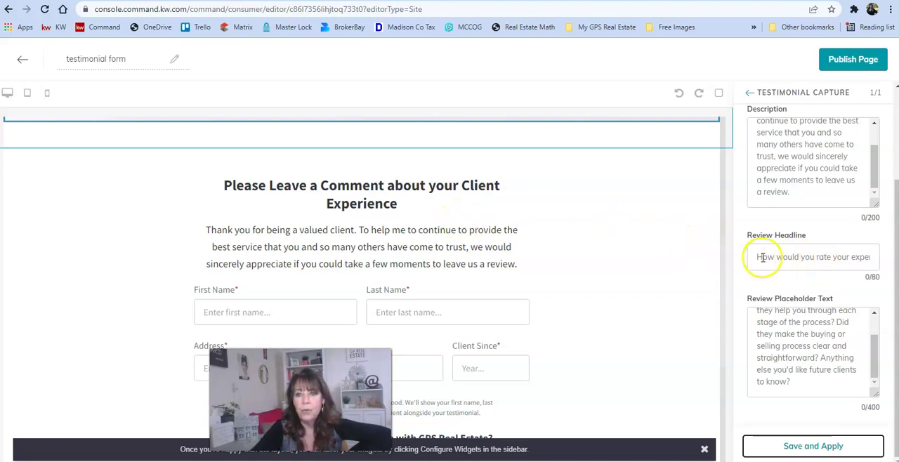
scroll(up, 3)
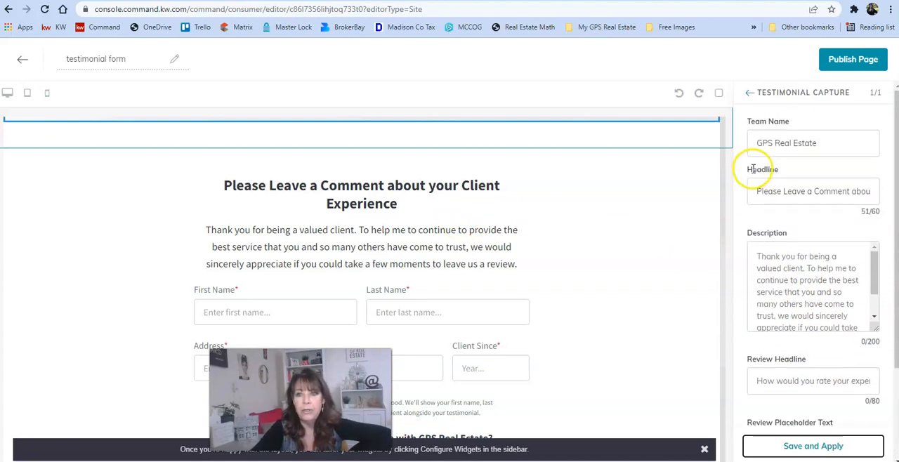
click(812, 191)
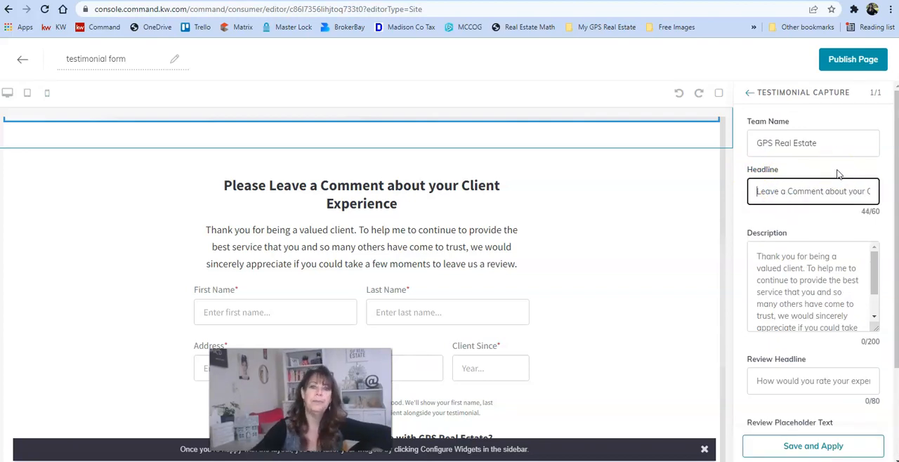
click(813, 446)
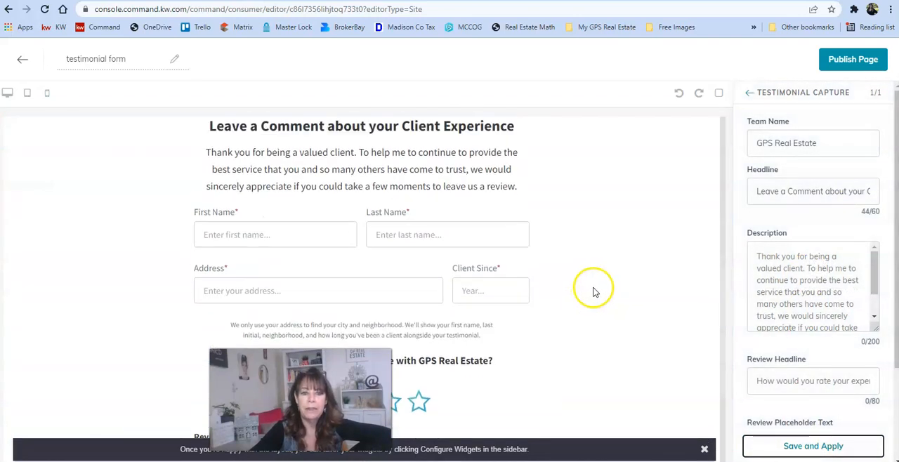
scroll(up, 3)
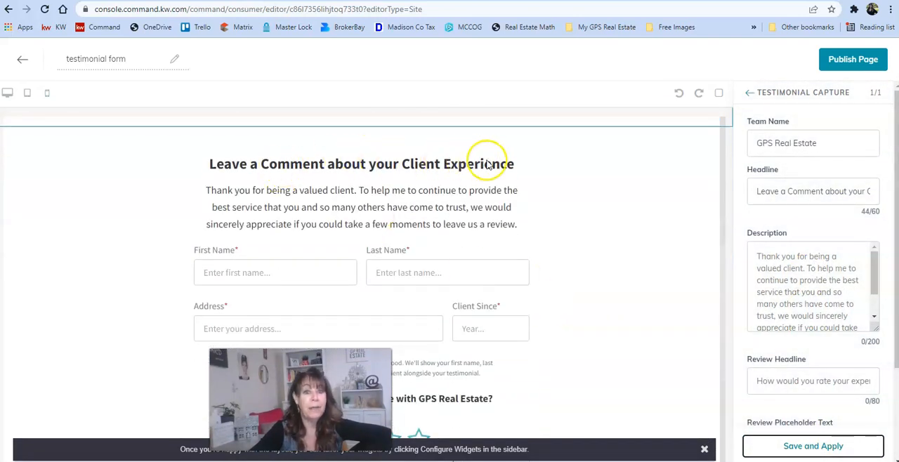
mouse_move(583, 215)
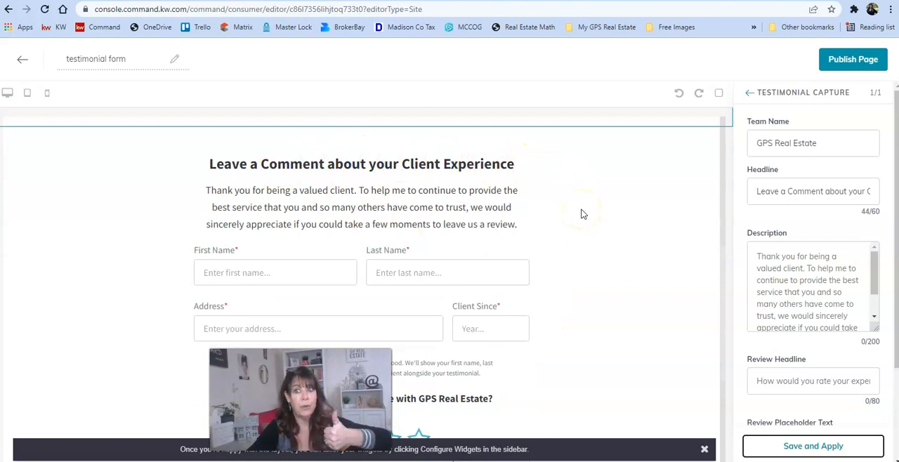
mouse_move(630, 193)
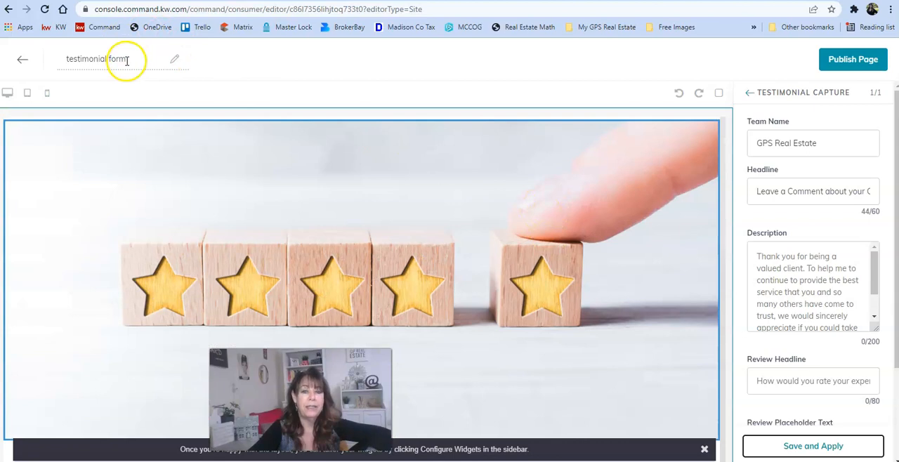
Publish the testimonial form page from the editor's top-right Publish Page button.
scroll(down, 3)
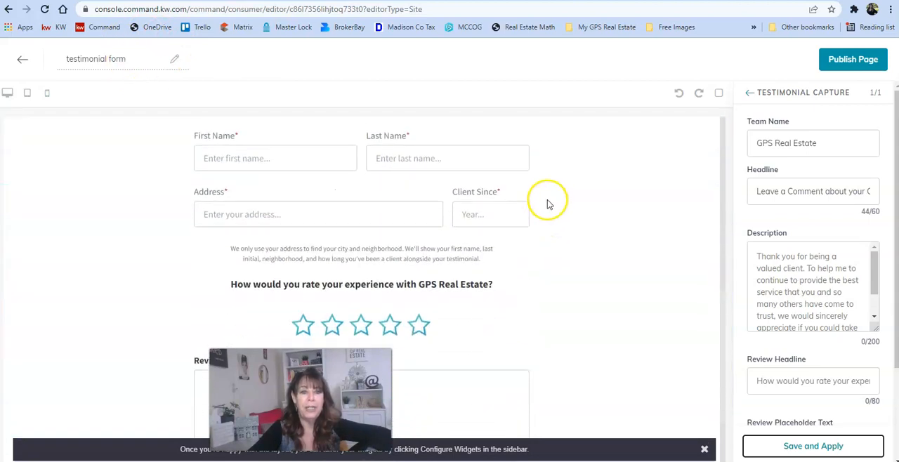
scroll(down, 3)
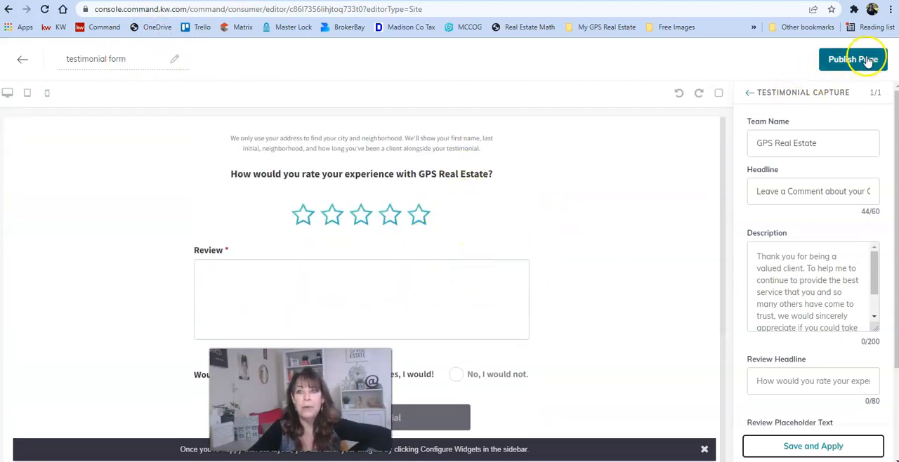
click(853, 58)
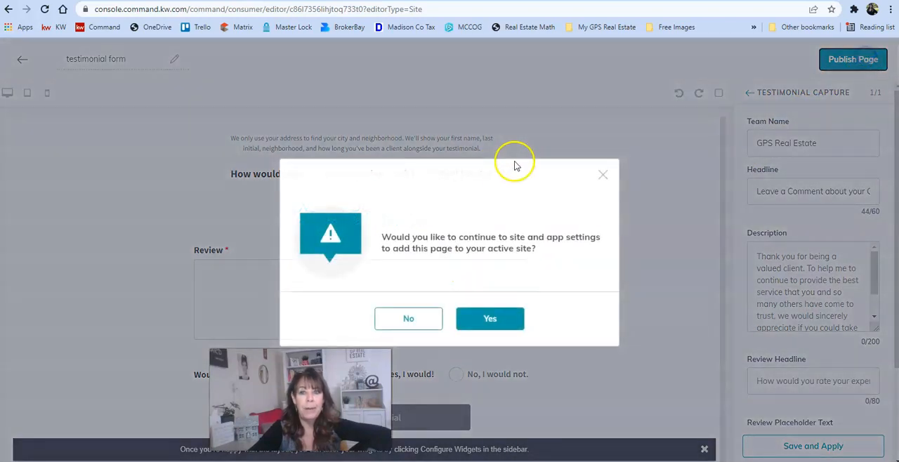
mouse_move(534, 237)
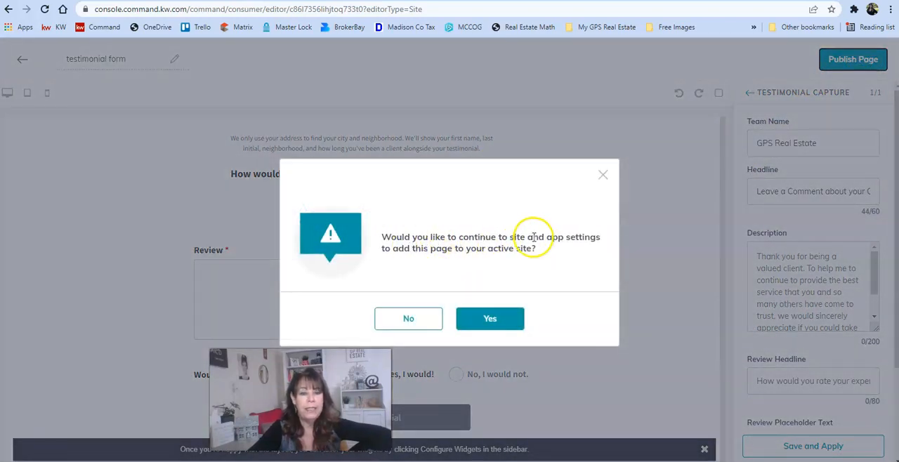
mouse_move(512, 253)
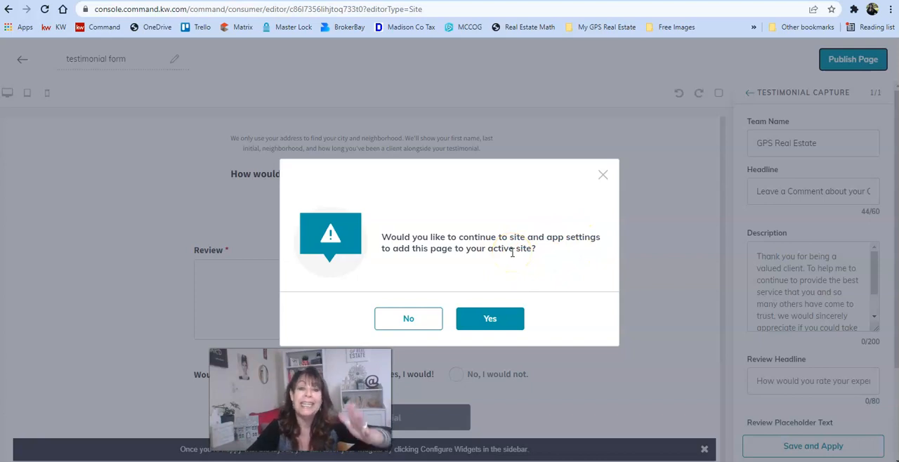
Accept adding it to the active site, then add a page using 'testimonial form'.
click(490, 319)
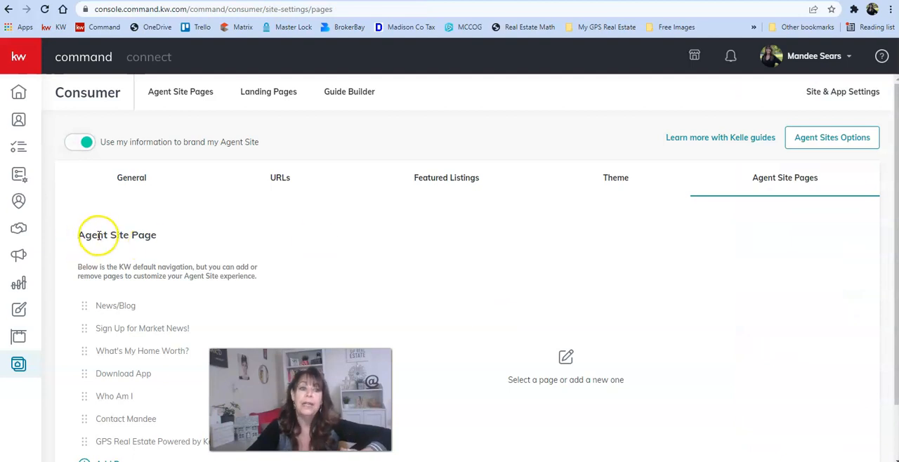
scroll(down, 3)
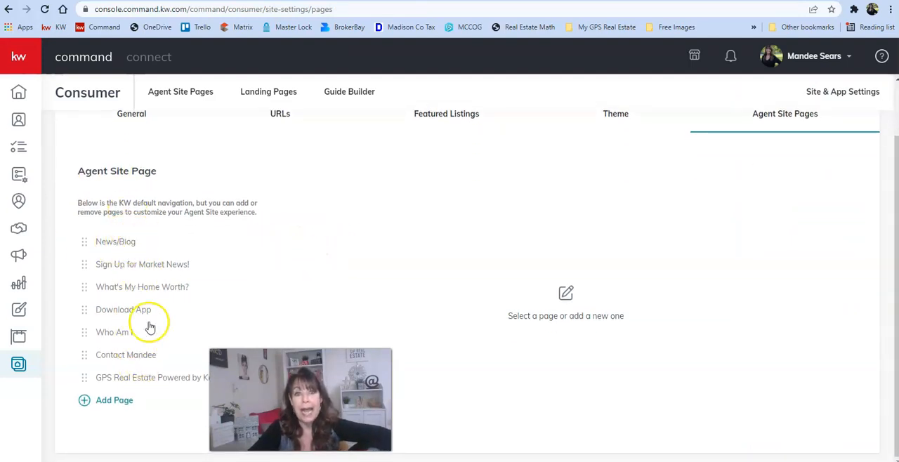
mouse_move(178, 300)
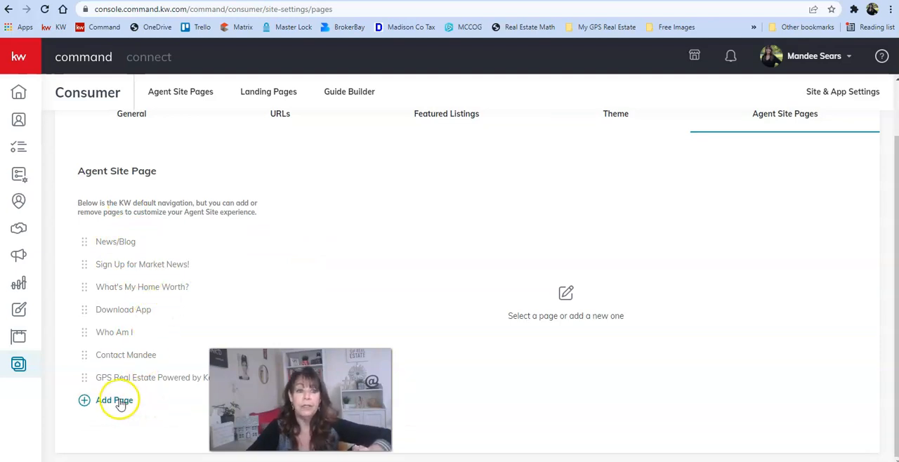
click(114, 400)
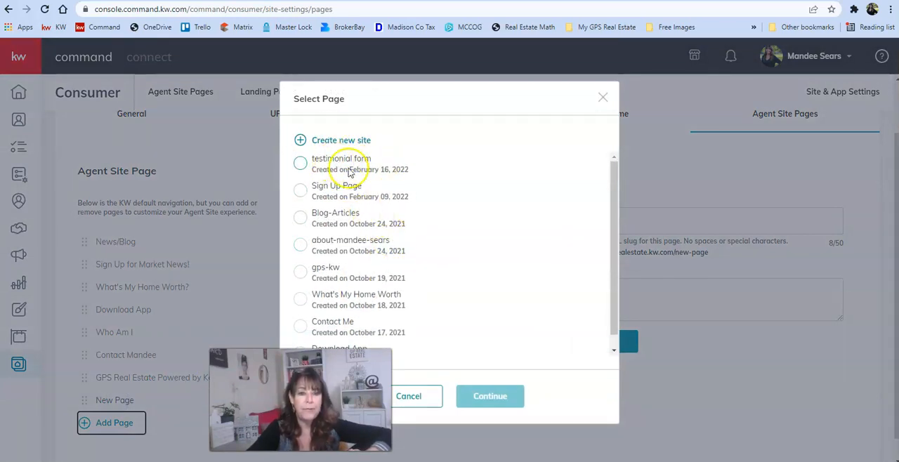
click(301, 162)
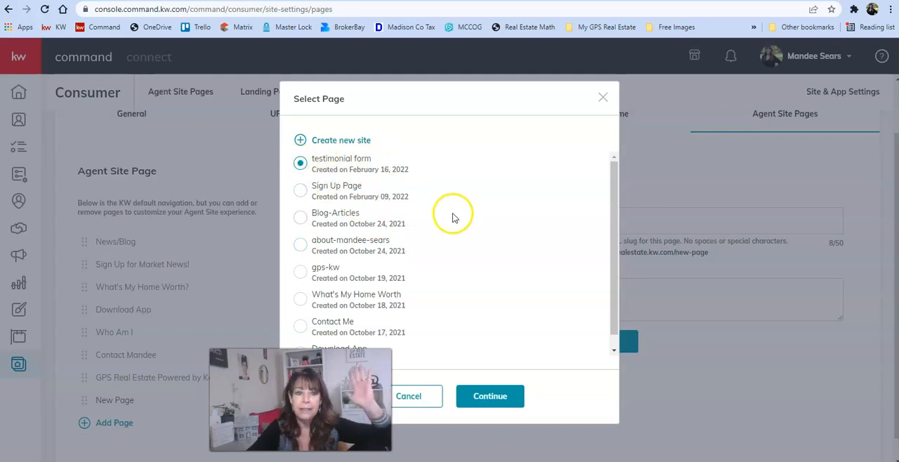
click(490, 395)
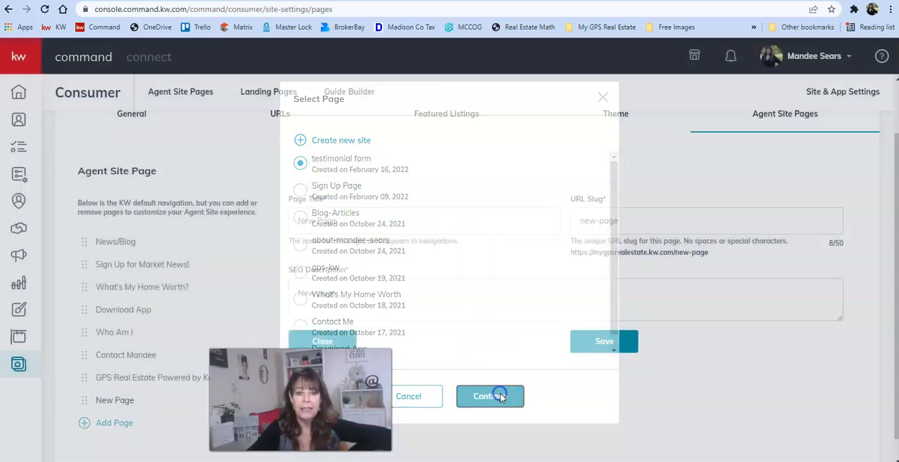
Set the navigation page title to 'Testimonial Form' and URL slug to 'testimonial-form'.
click(490, 396)
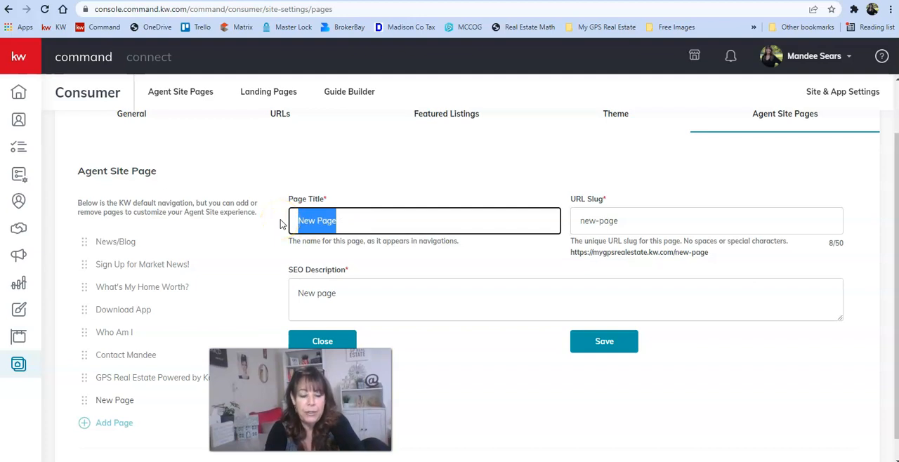
text(Testimo)
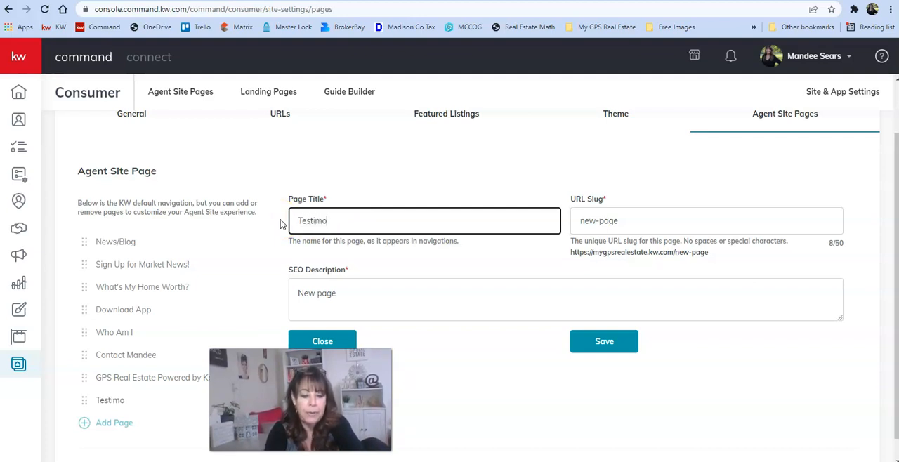
text(nial Form)
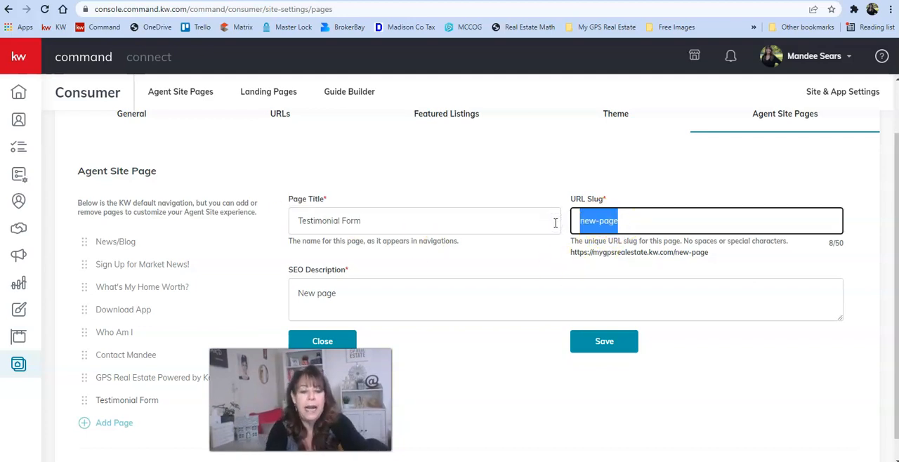
text(testimonial)
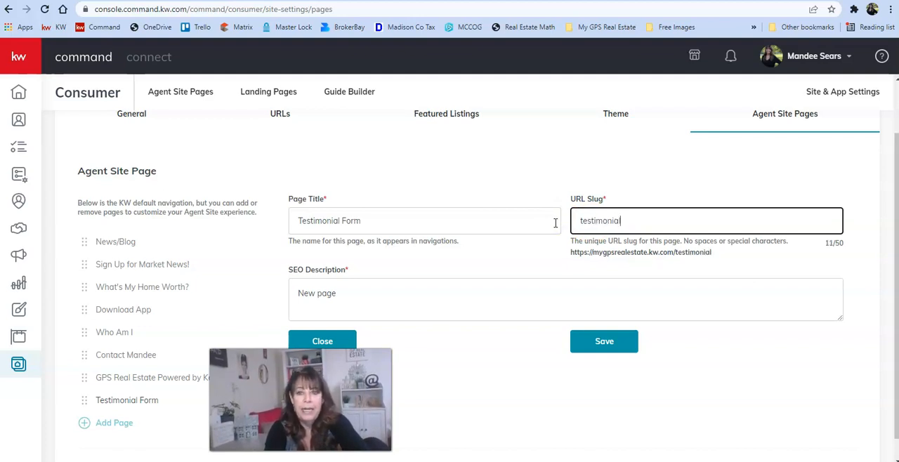
text(-form)
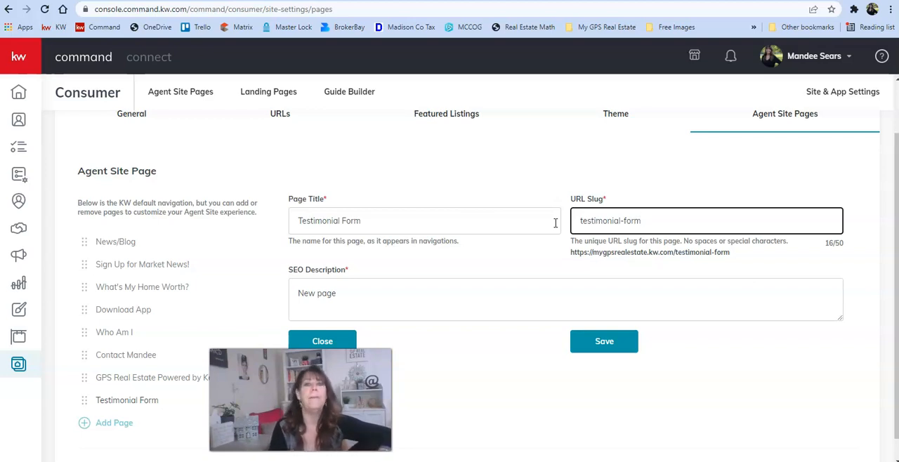
mouse_move(416, 295)
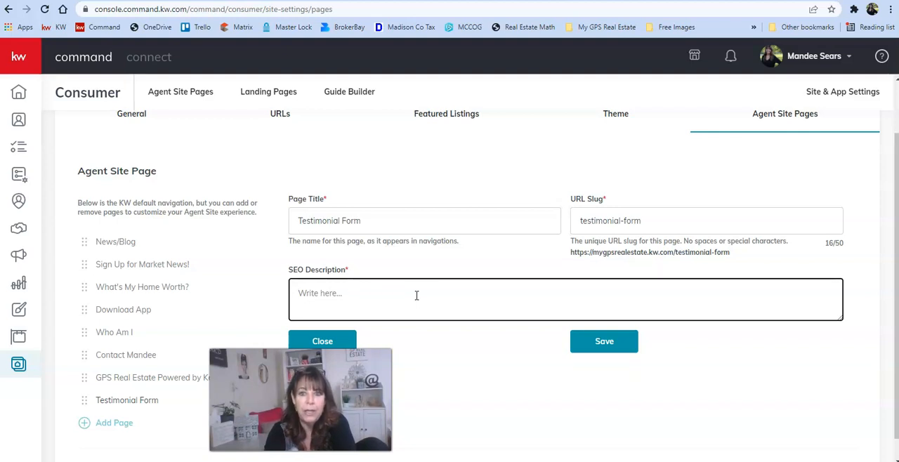
Enter SEO description 'Please leave a comment and rate your client experience with GPS Real Estate.'.
text(Ple)
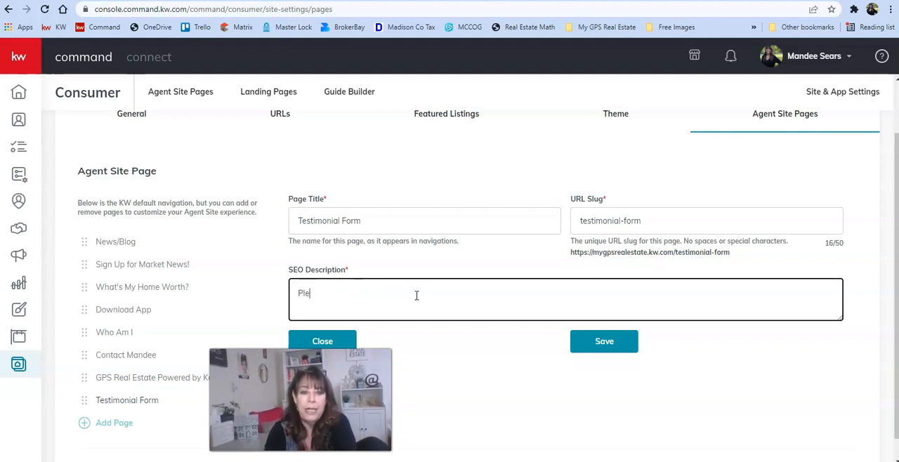
text(ase le)
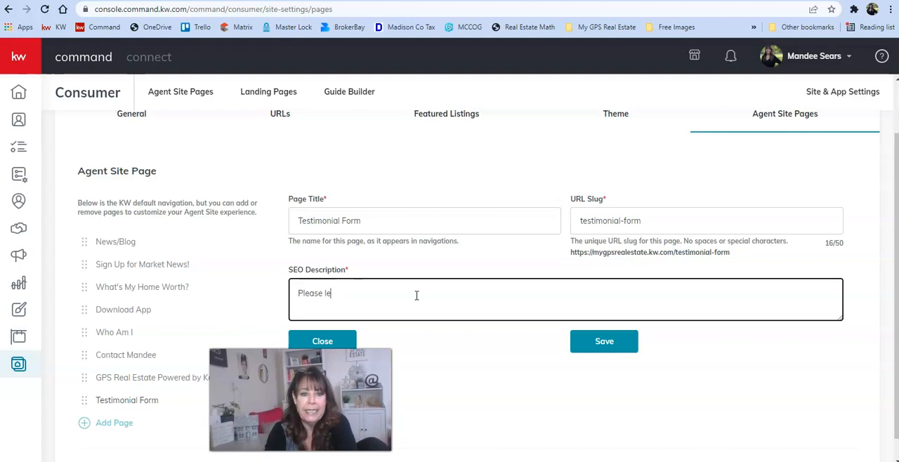
text(ave a co)
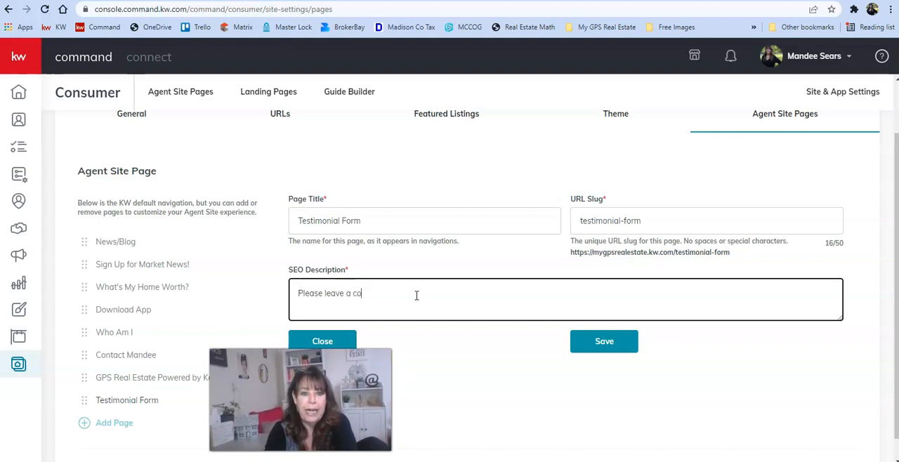
text(mment and r)
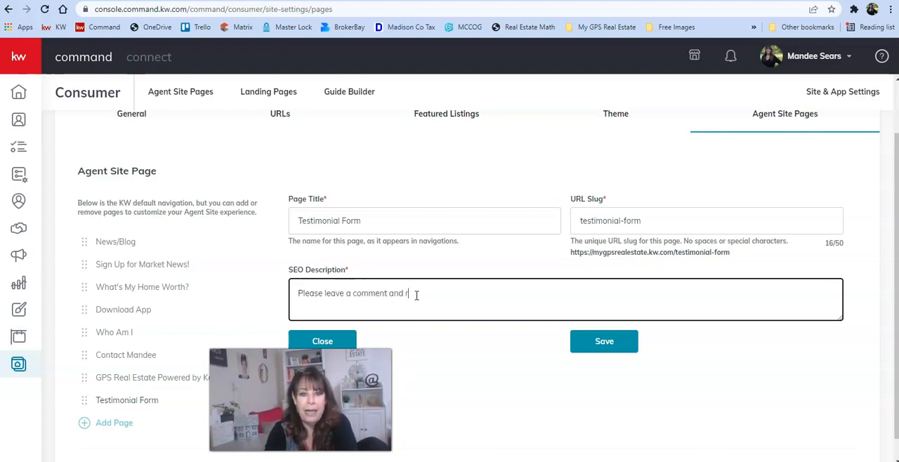
text(ate upo)
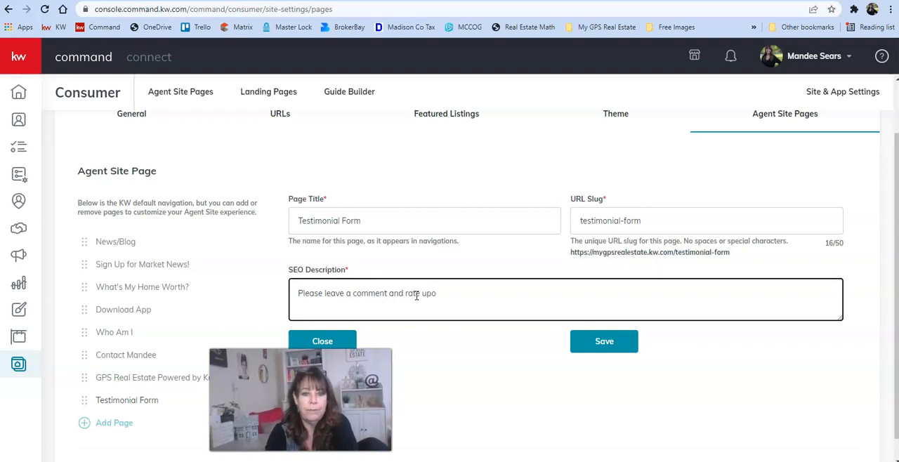
text(your)
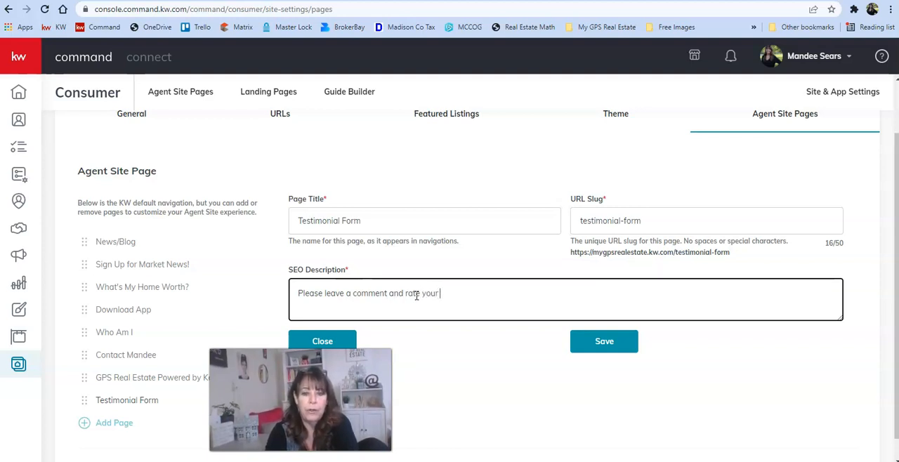
text(client e)
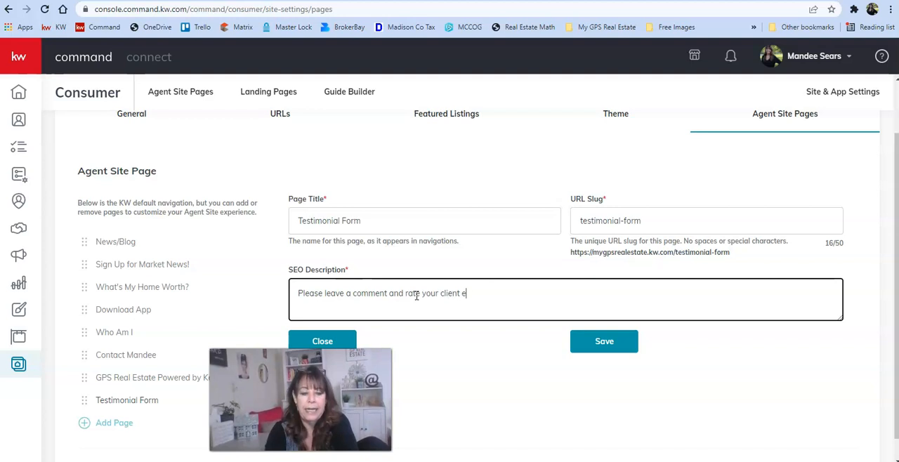
text(xperi)
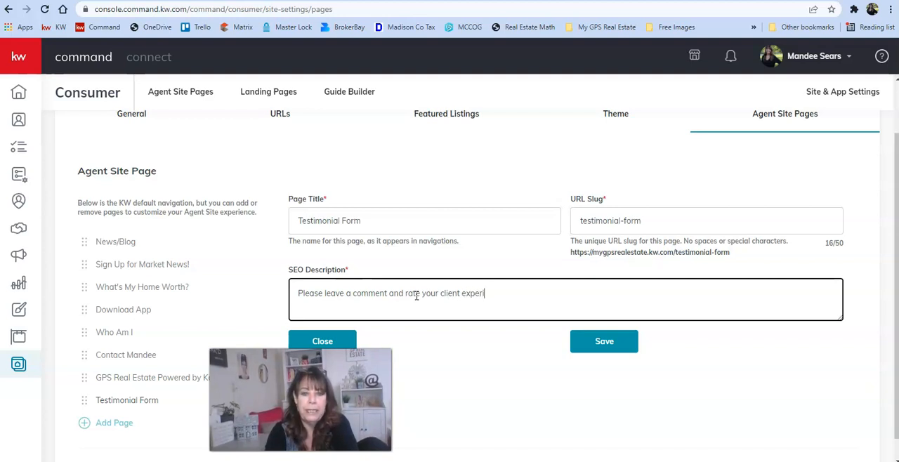
text(ence with G)
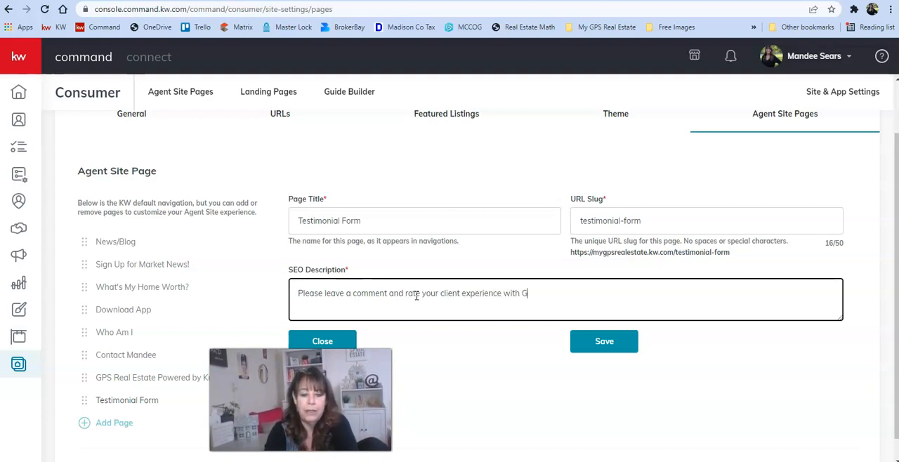
text(PS Real Es)
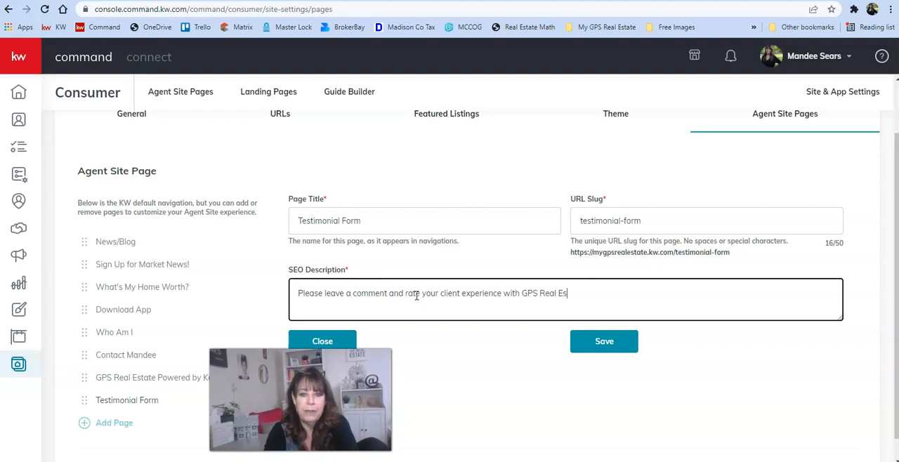
text(tate.)
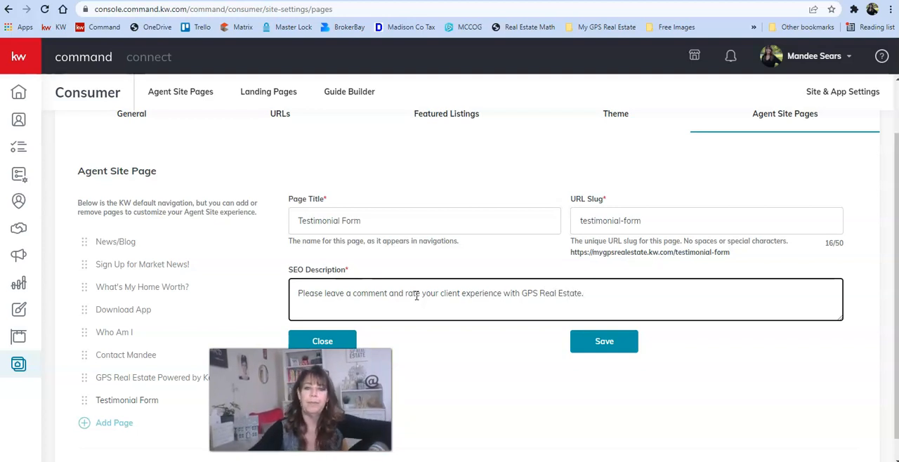
scroll(up, 3)
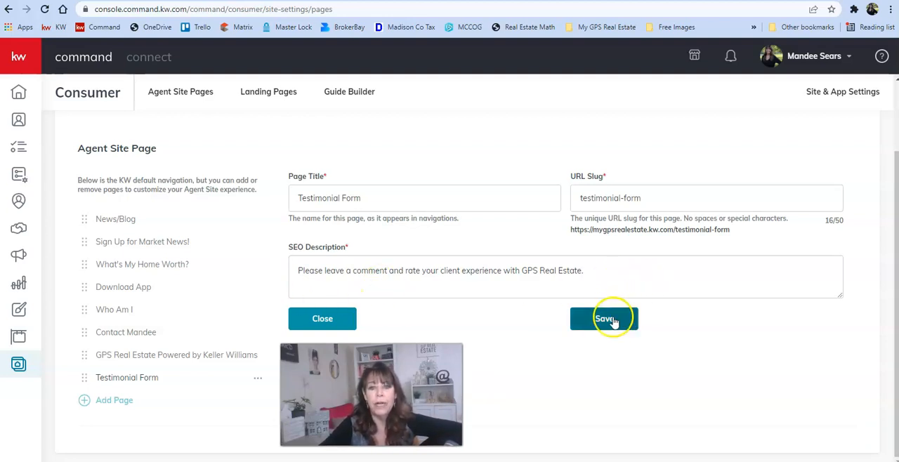
Save the page and move Testimonial Form between Who Am I and Contact Mandee.
click(604, 318)
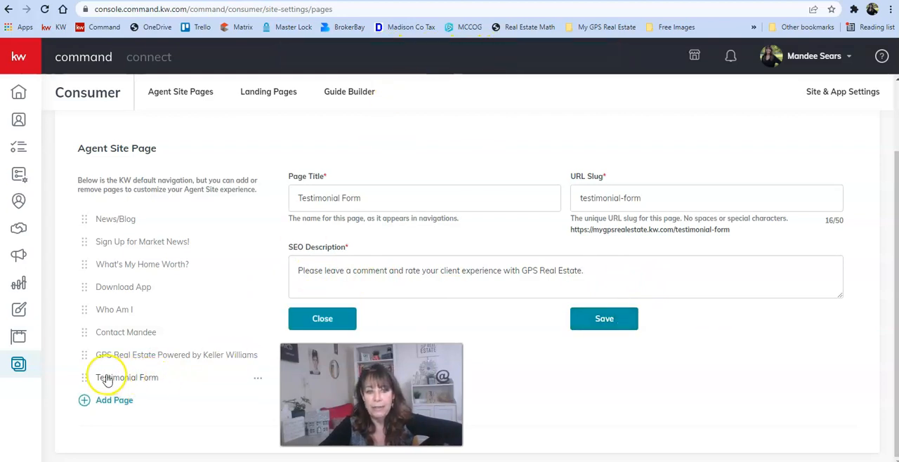
mouse_move(159, 382)
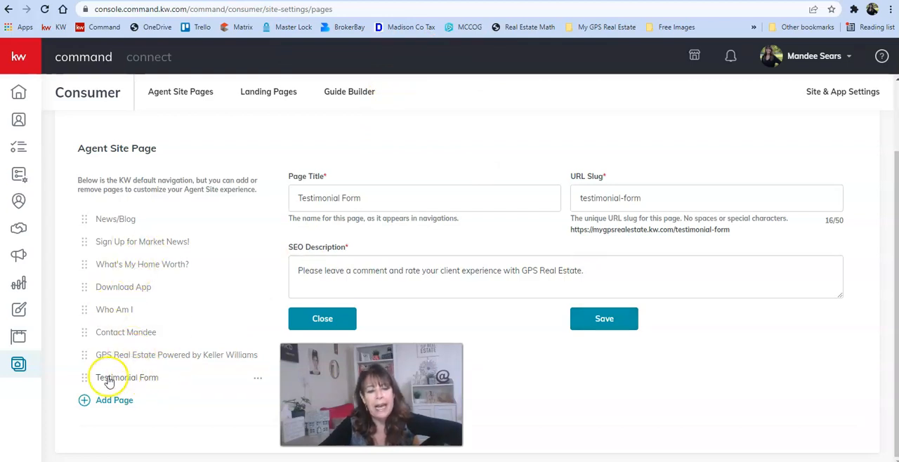
drag(109, 377, 109, 334)
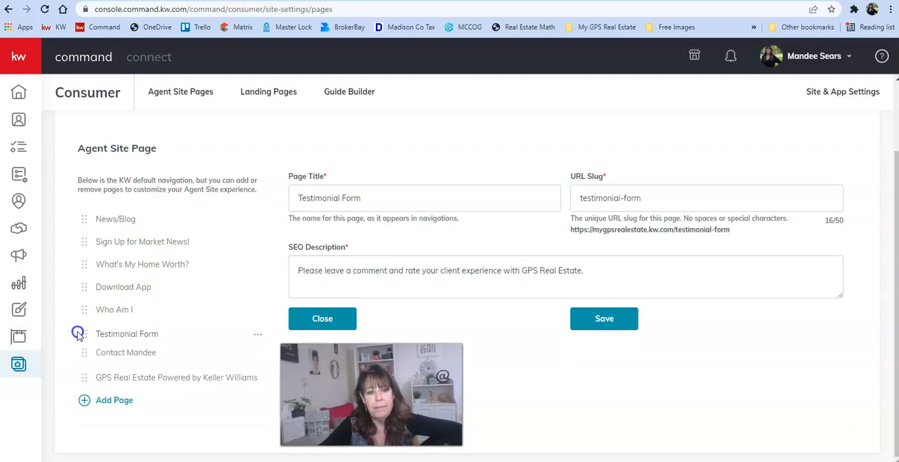
click(605, 319)
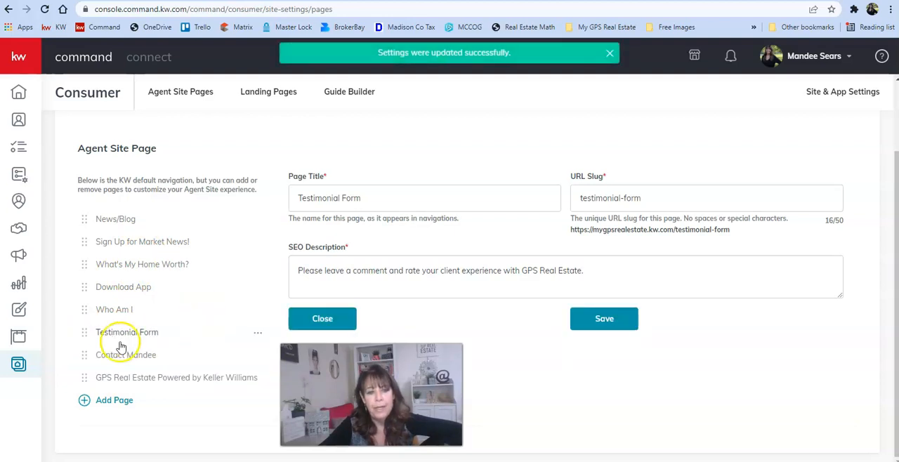
mouse_move(84, 337)
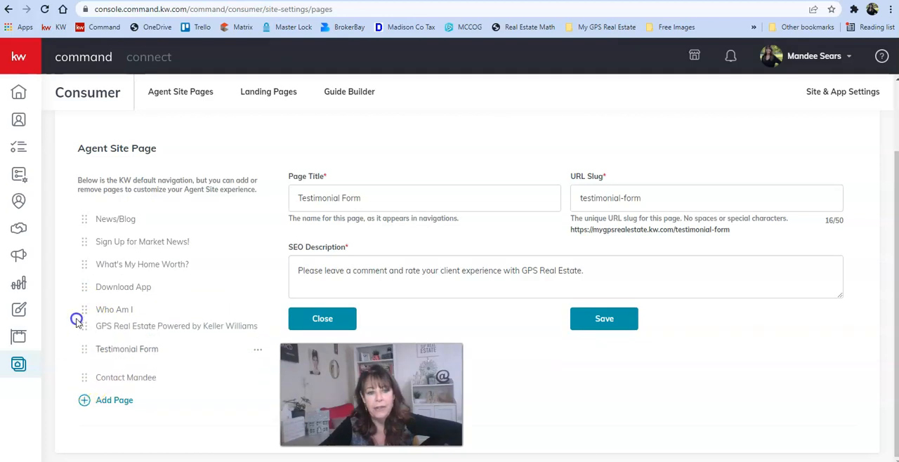
drag(85, 326, 84, 381)
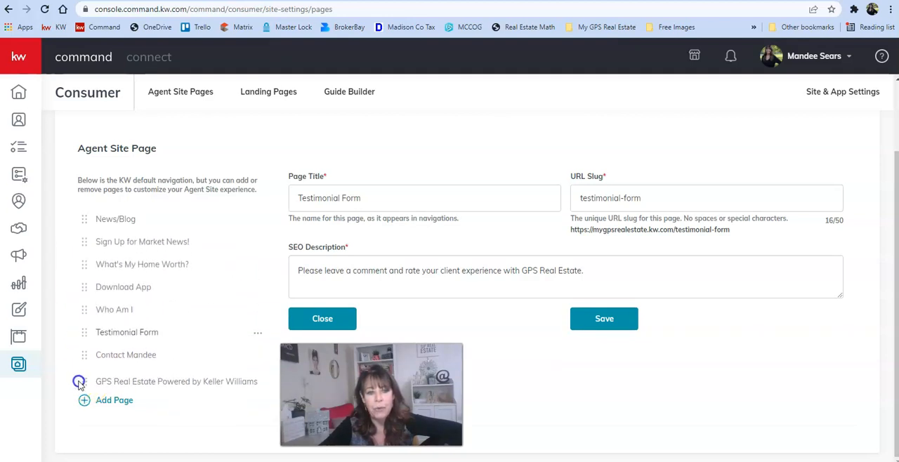
click(604, 318)
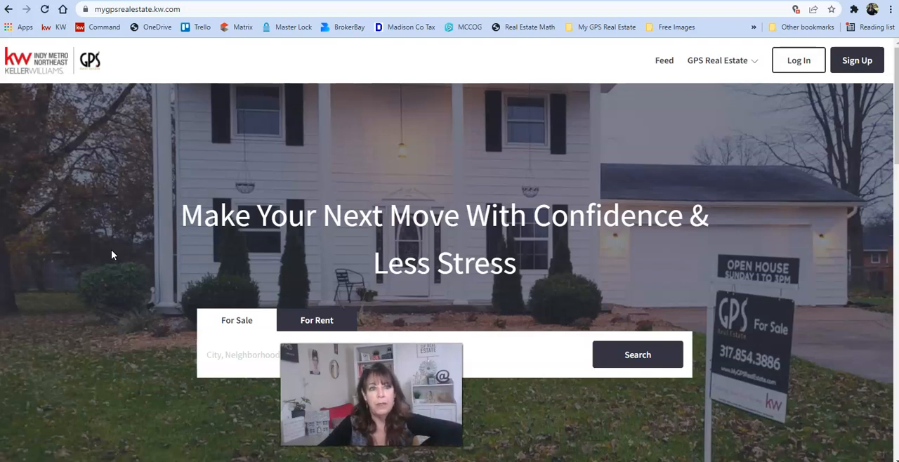
Open Testimonial Form from the live site's GPS Real Estate menu and scroll through it.
click(717, 60)
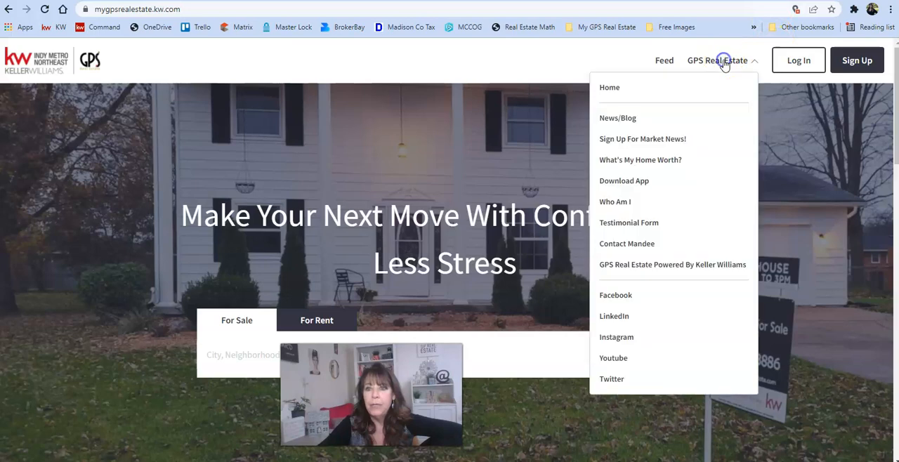
click(629, 223)
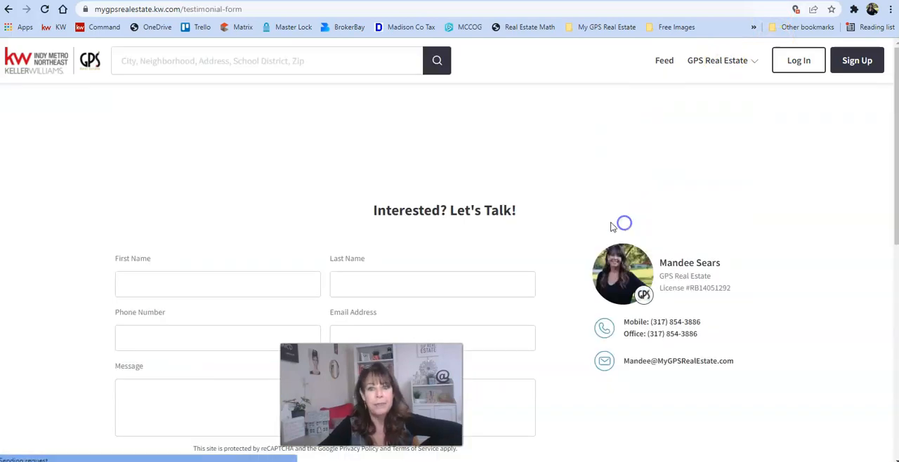
scroll(up, 3)
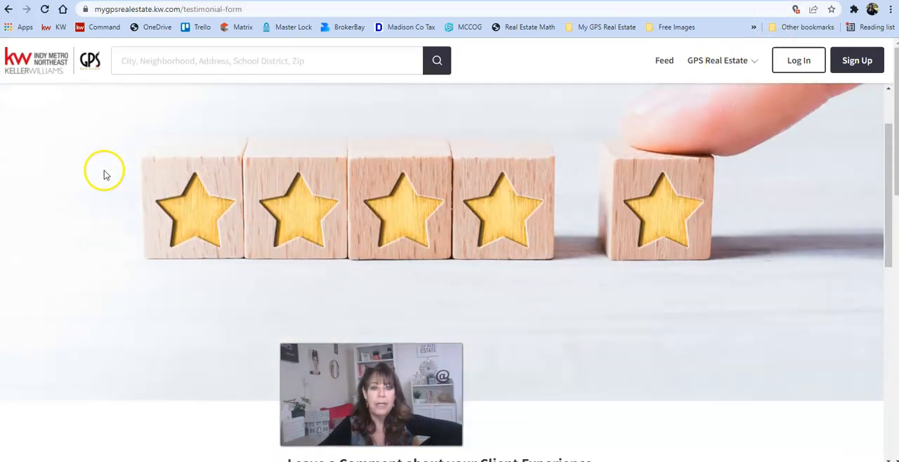
scroll(down, 3)
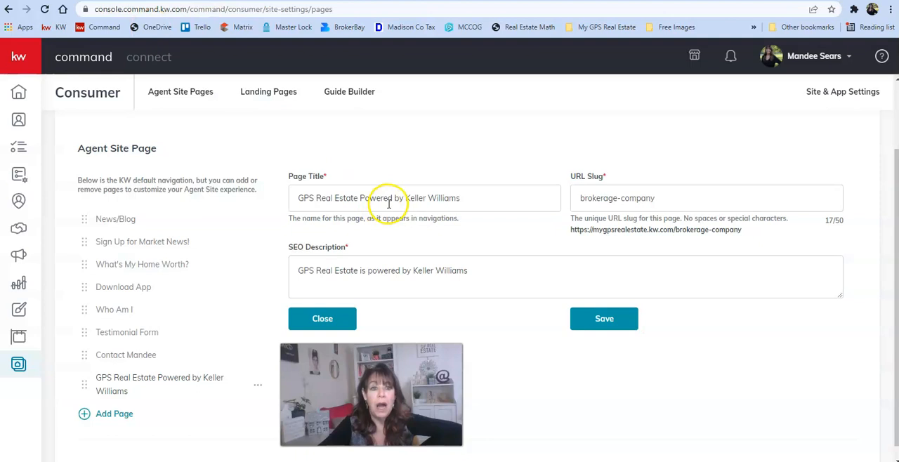
mouse_move(85, 414)
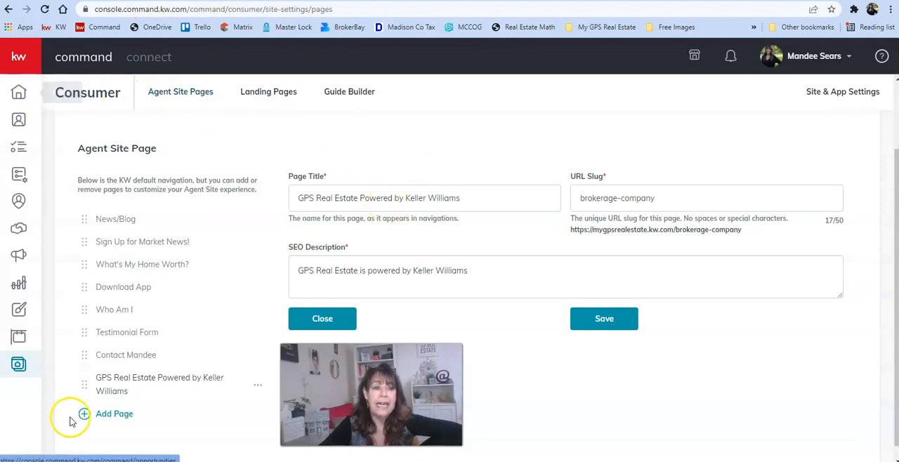
Return to the Agent Site Pages tab showing the pages list.
click(323, 319)
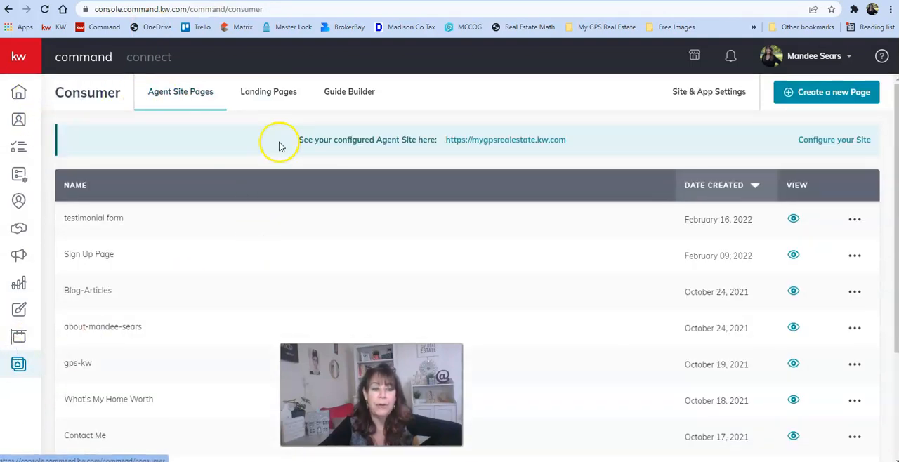
mouse_move(19, 364)
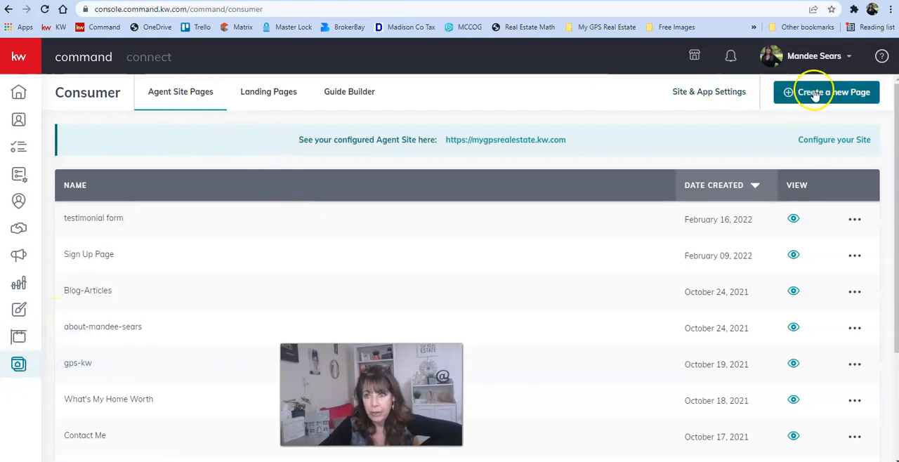
mouse_move(520, 187)
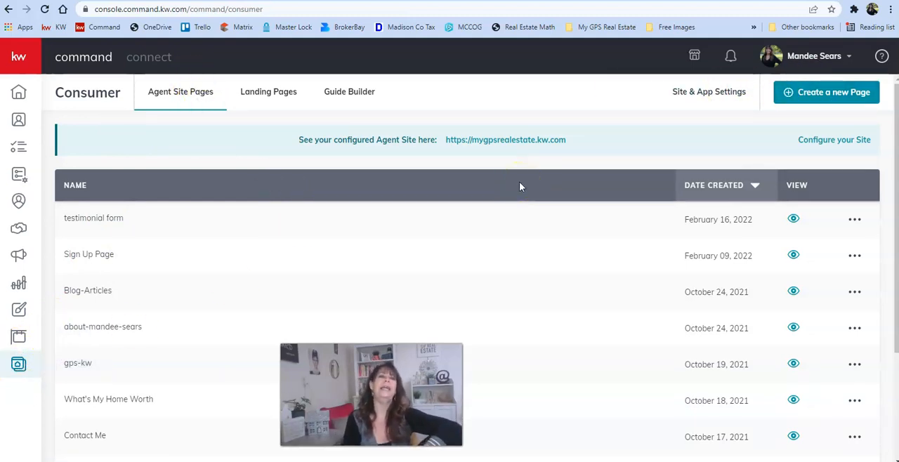